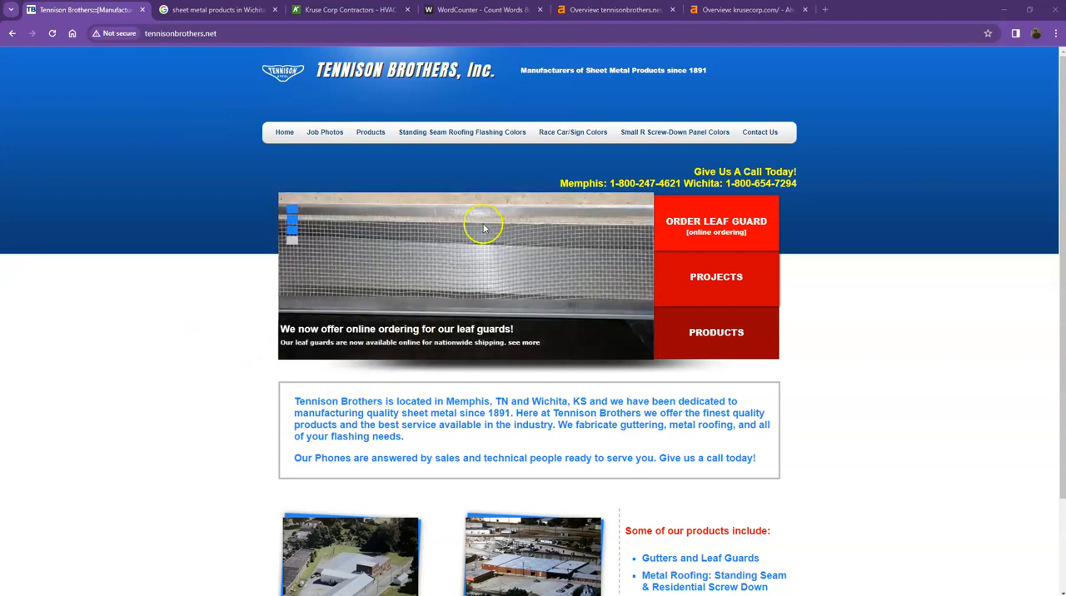
mouse_move(355, 123)
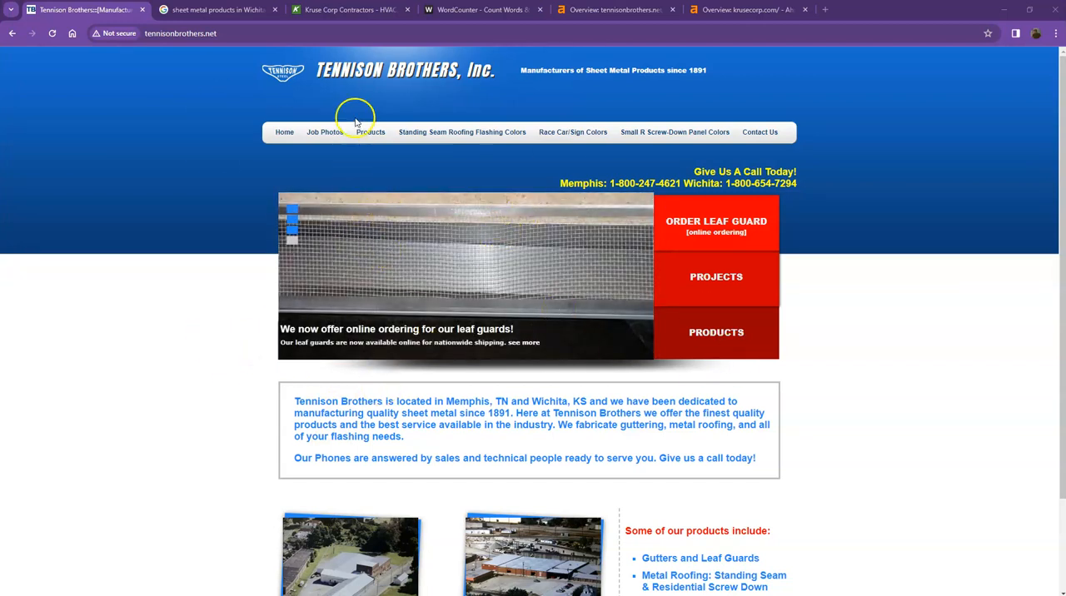
Glance at the Kruse Corp homepage, then browse the Tennison Brothers homepage and return to it
click(350, 9)
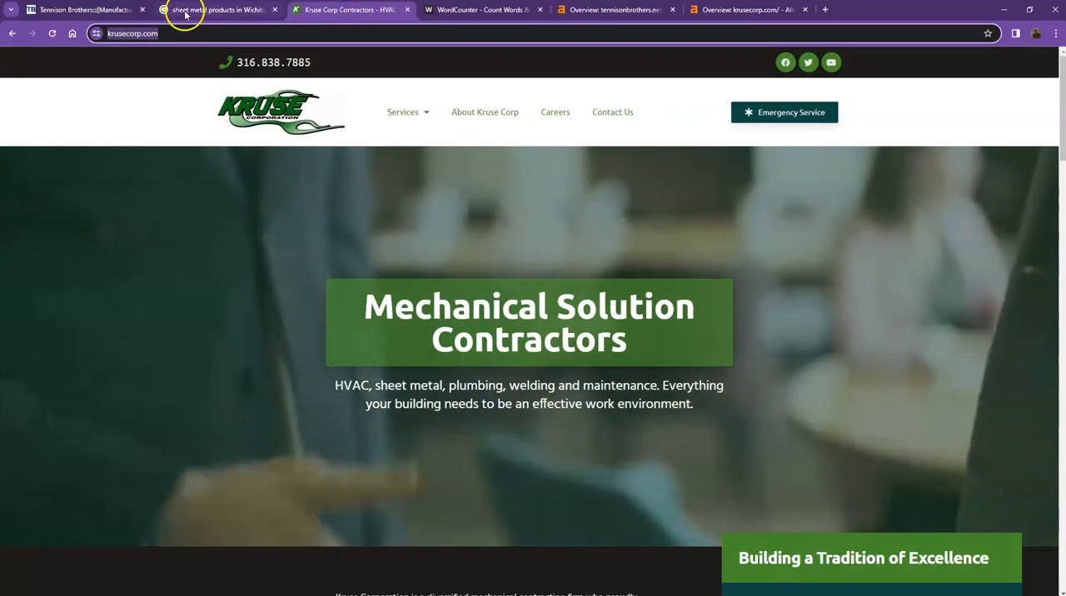
click(83, 9)
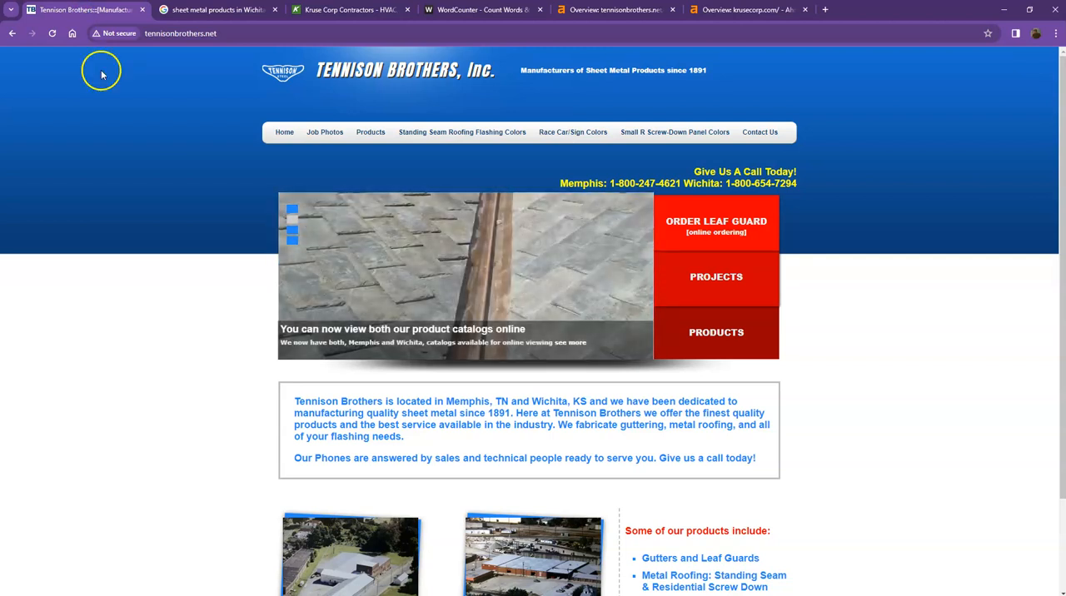
mouse_move(466, 101)
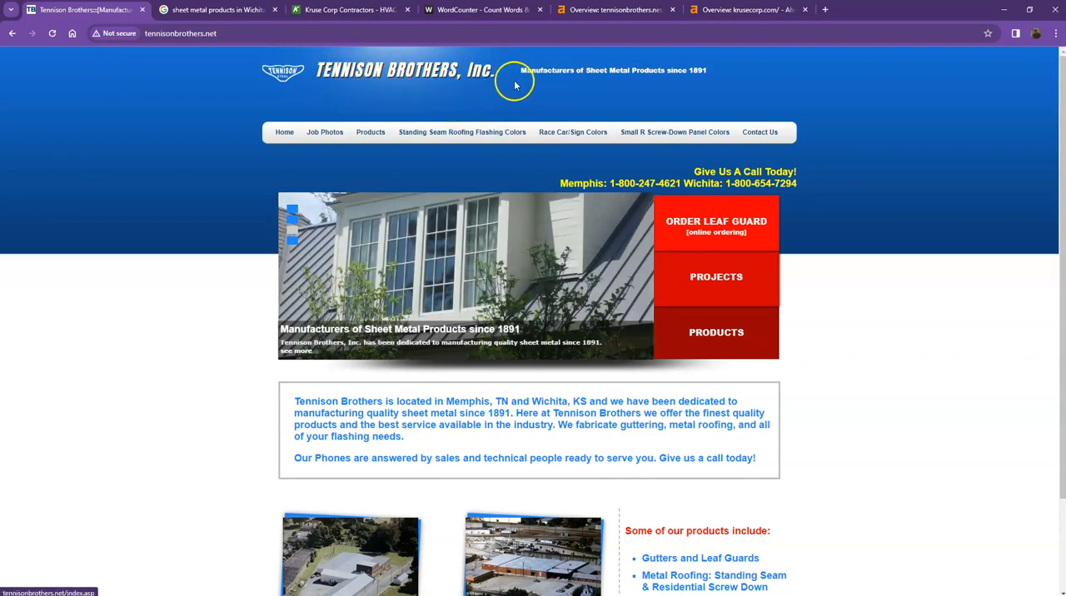
scroll(down, 3)
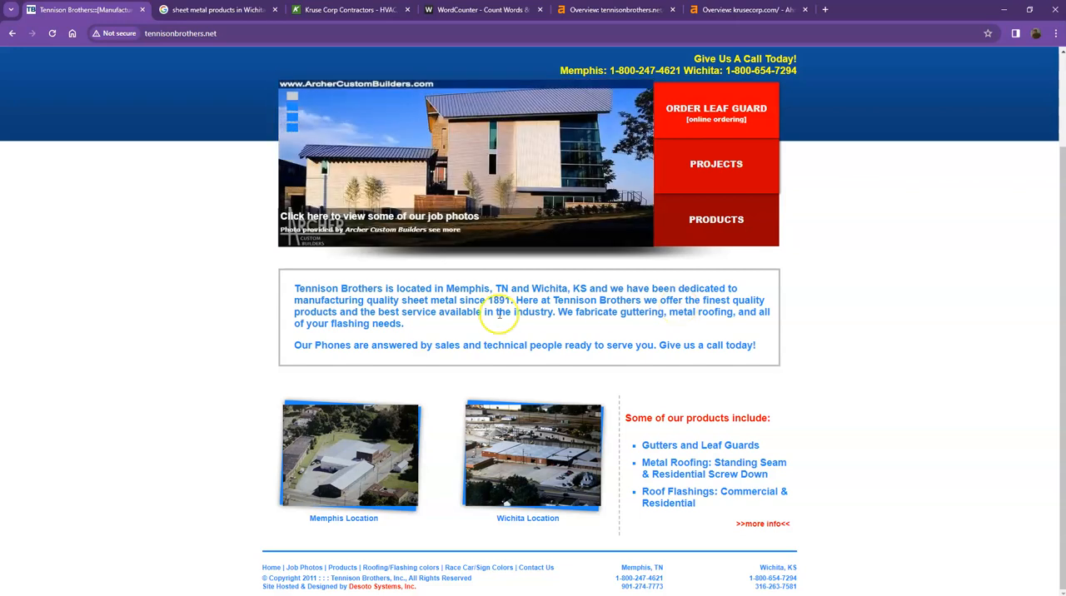
mouse_move(233, 231)
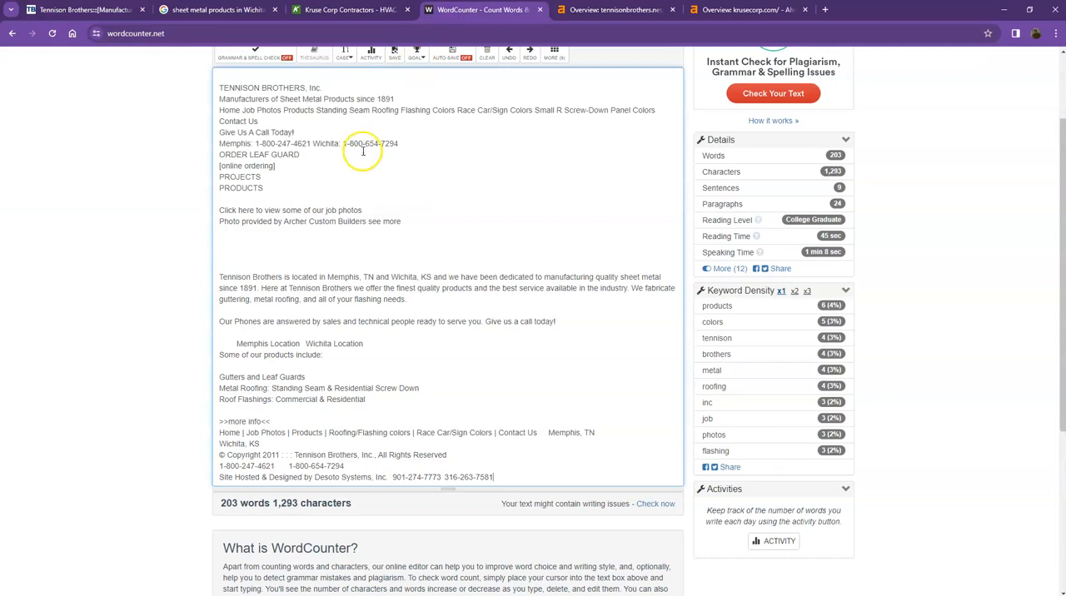
scroll(up, 3)
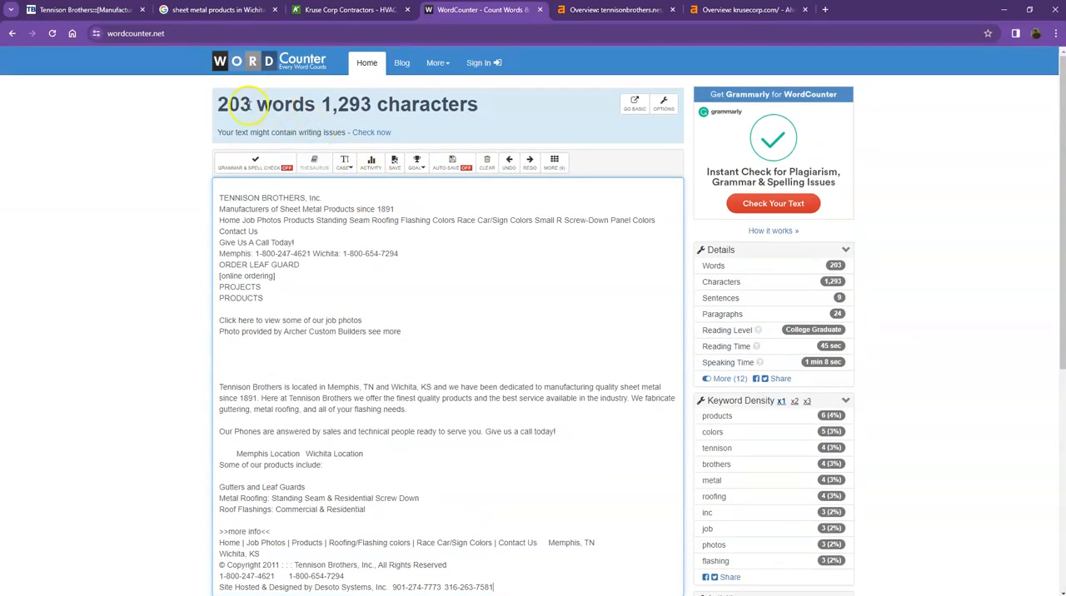
mouse_move(251, 111)
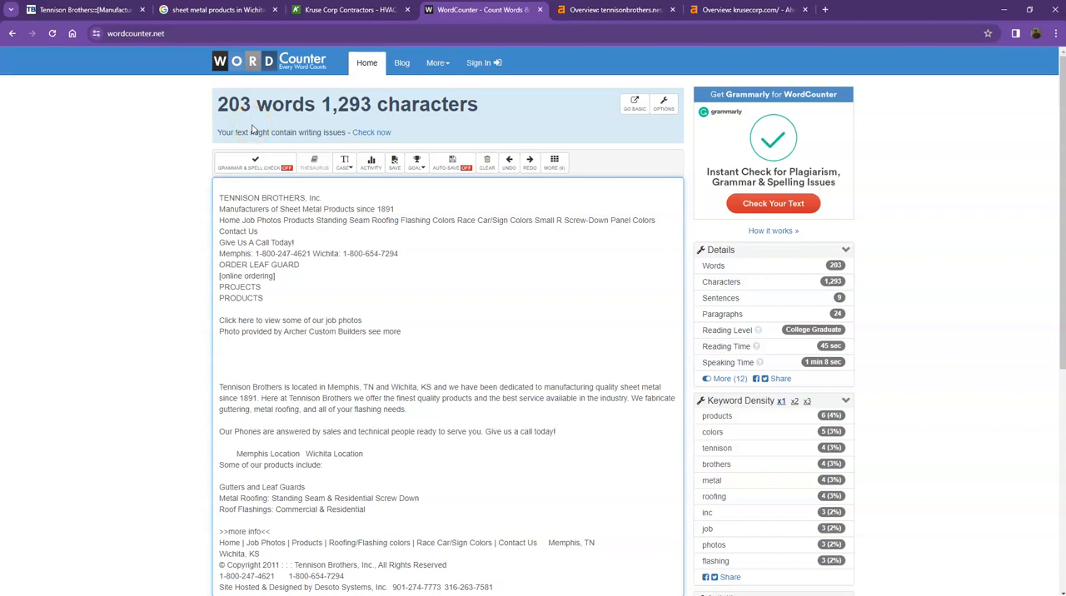
mouse_move(170, 66)
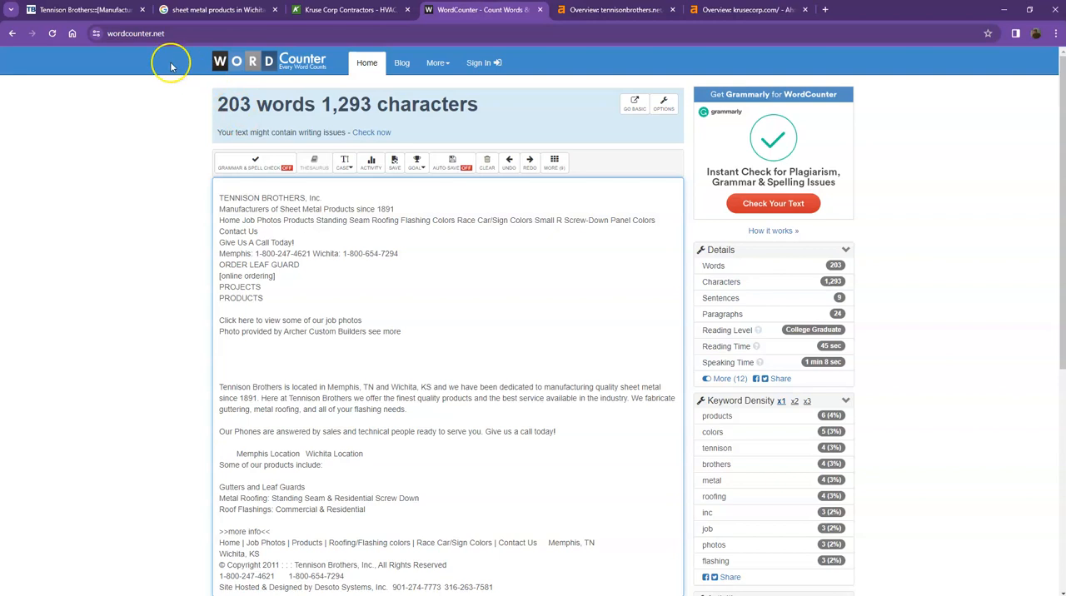
click(79, 10)
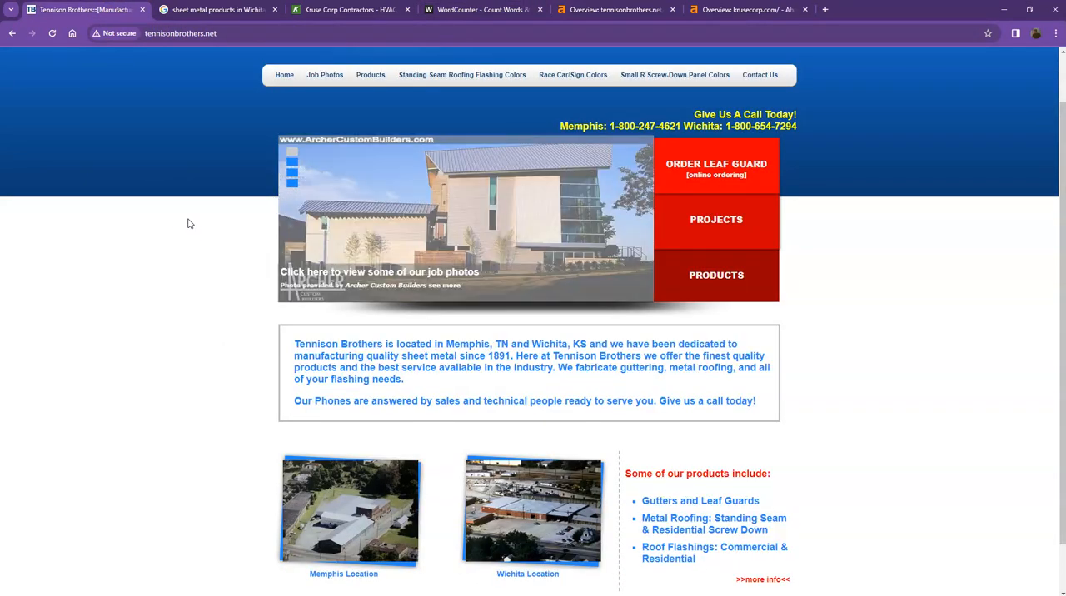
scroll(down, 3)
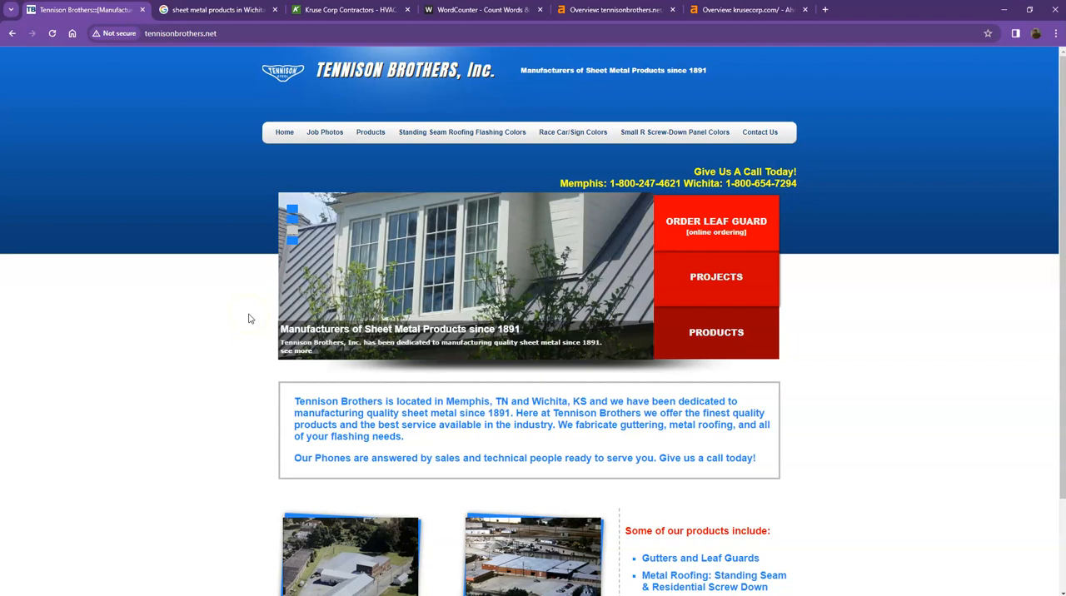
mouse_move(189, 8)
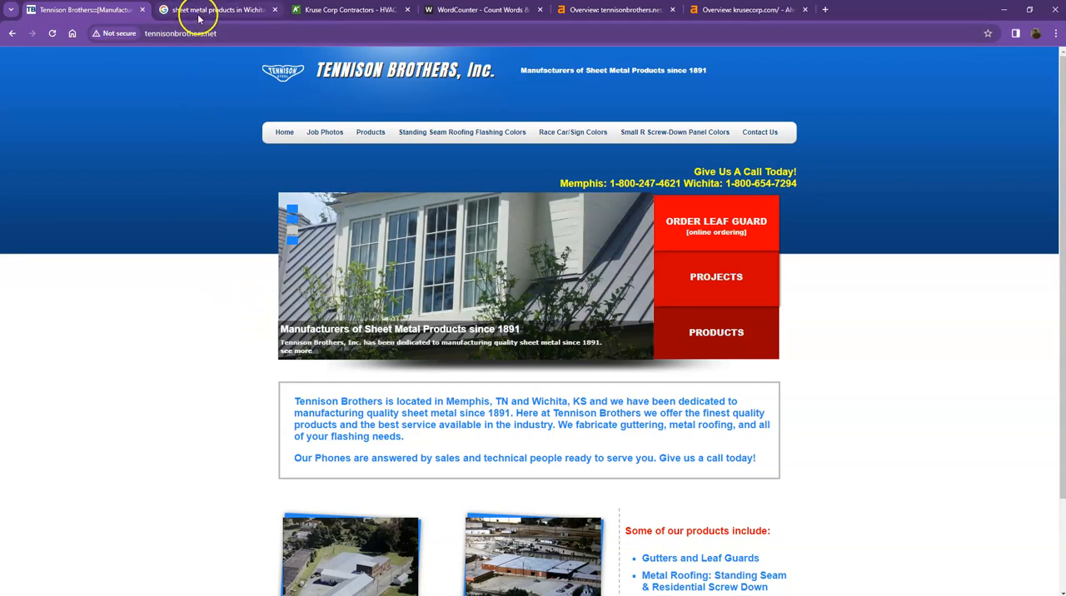
Bring up the Wichita KS sheet metal products results and scroll up to the businesses map
click(225, 14)
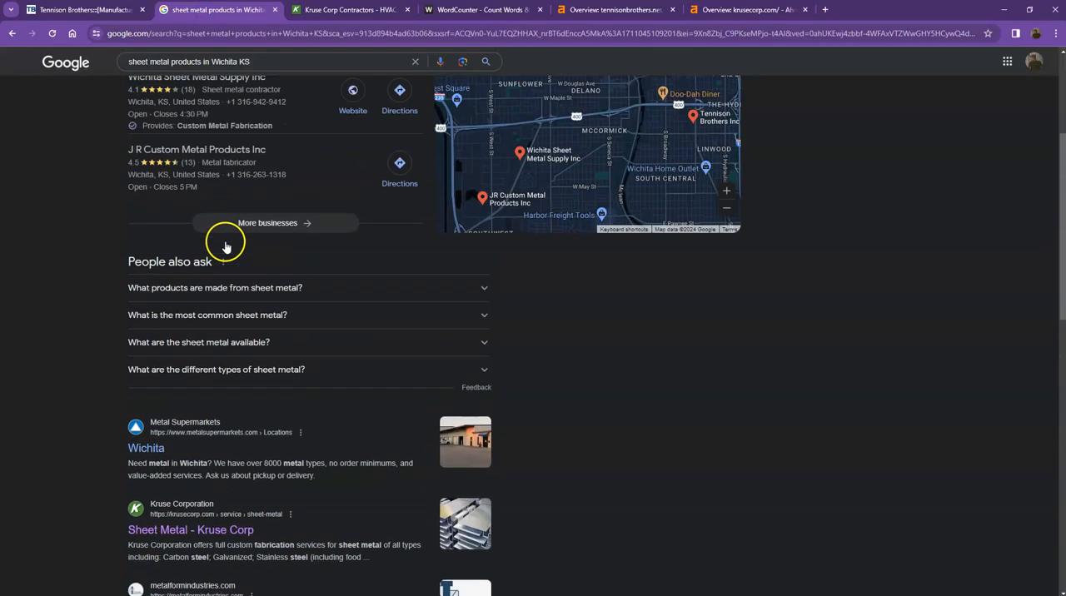
scroll(up, 3)
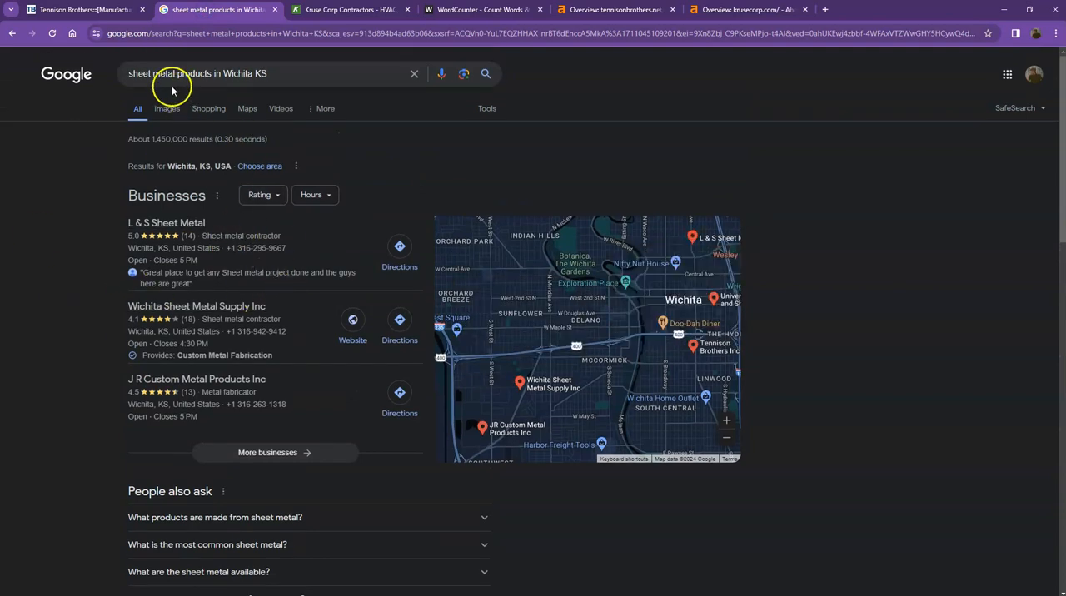
mouse_move(215, 81)
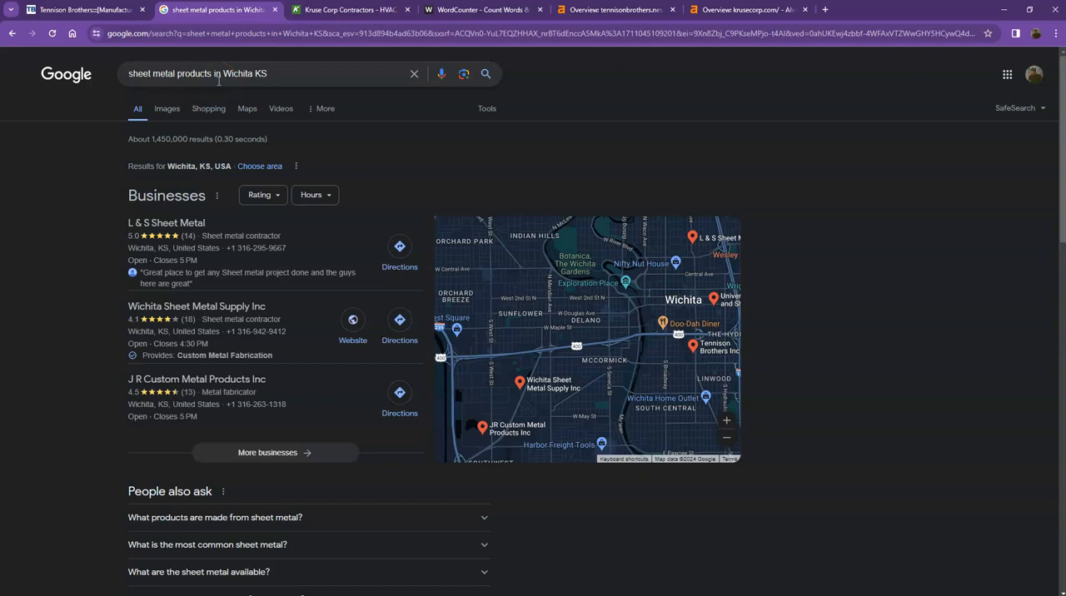
mouse_move(215, 196)
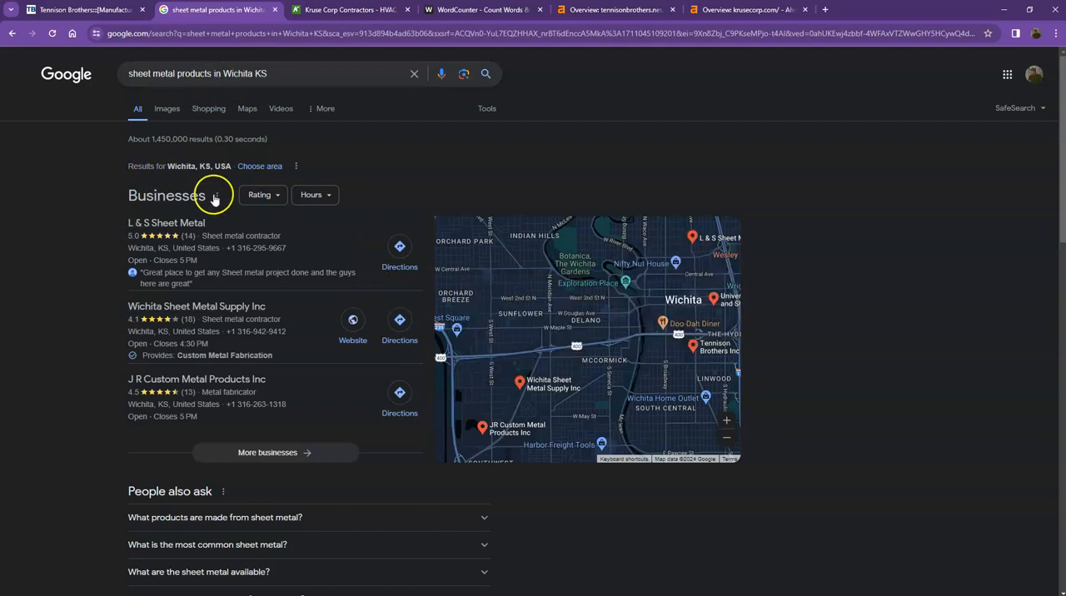
mouse_move(216, 195)
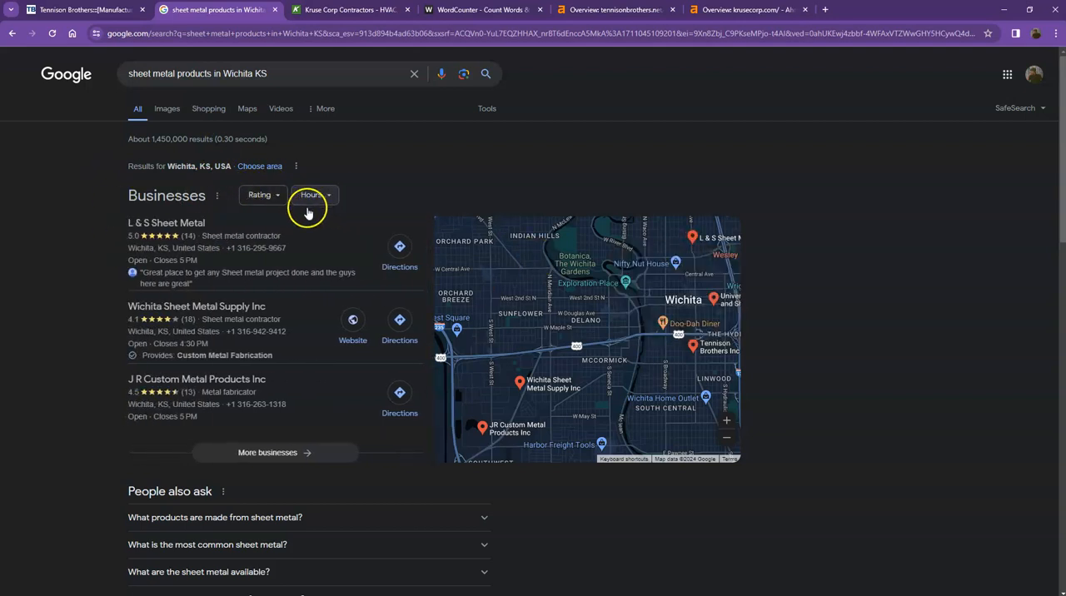
mouse_move(166, 222)
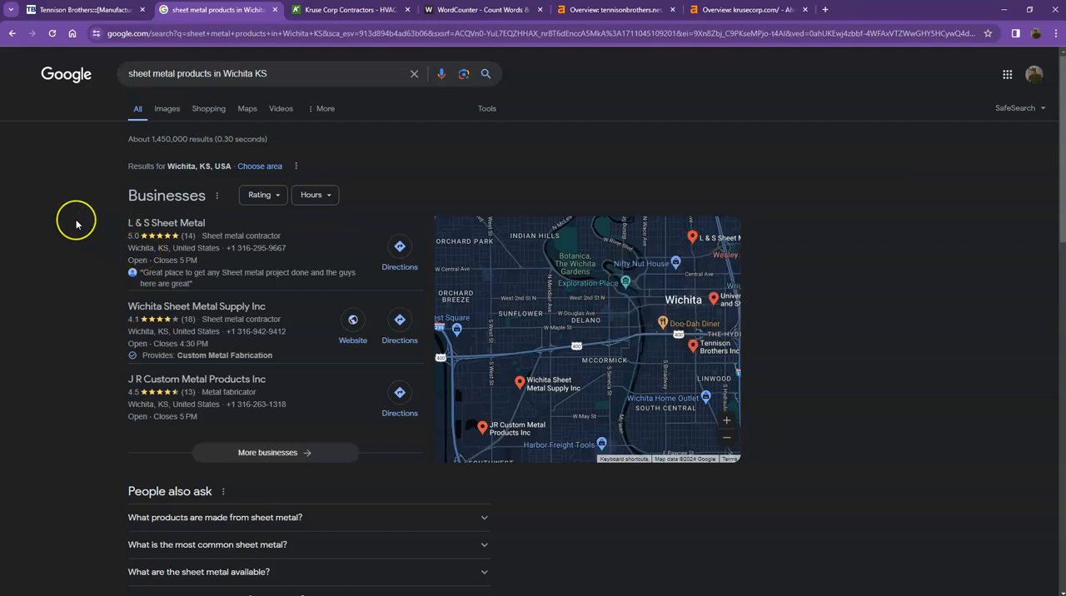
mouse_move(76, 223)
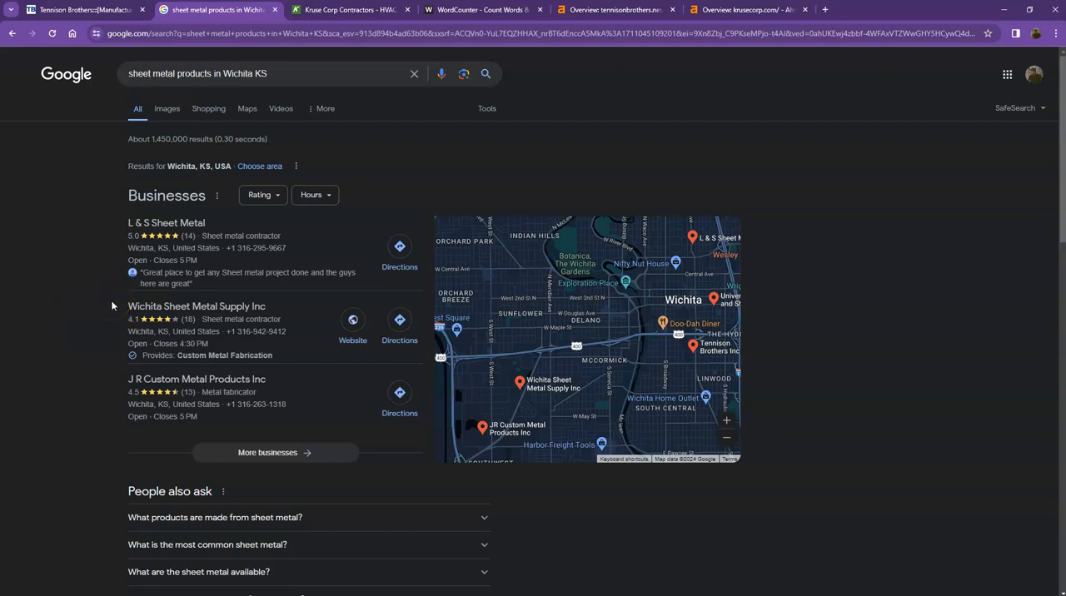
mouse_move(100, 304)
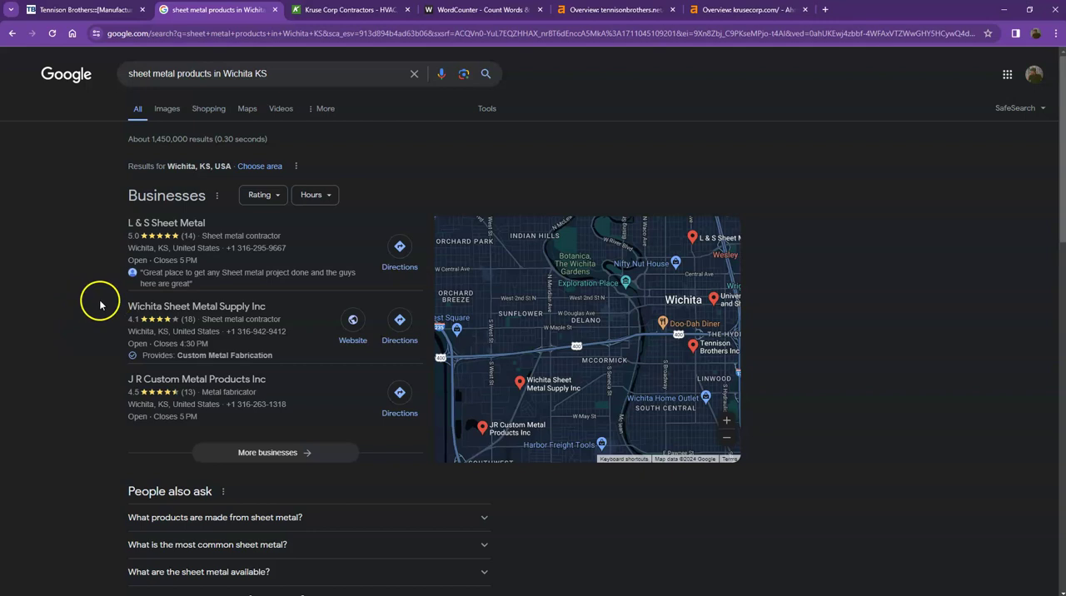
scroll(down, 3)
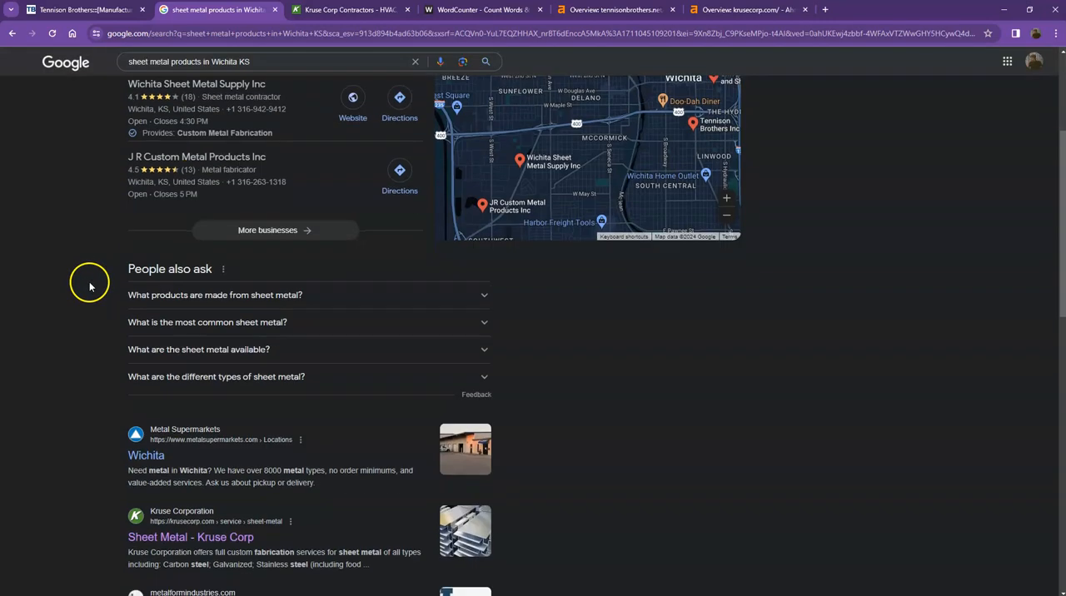
scroll(down, 3)
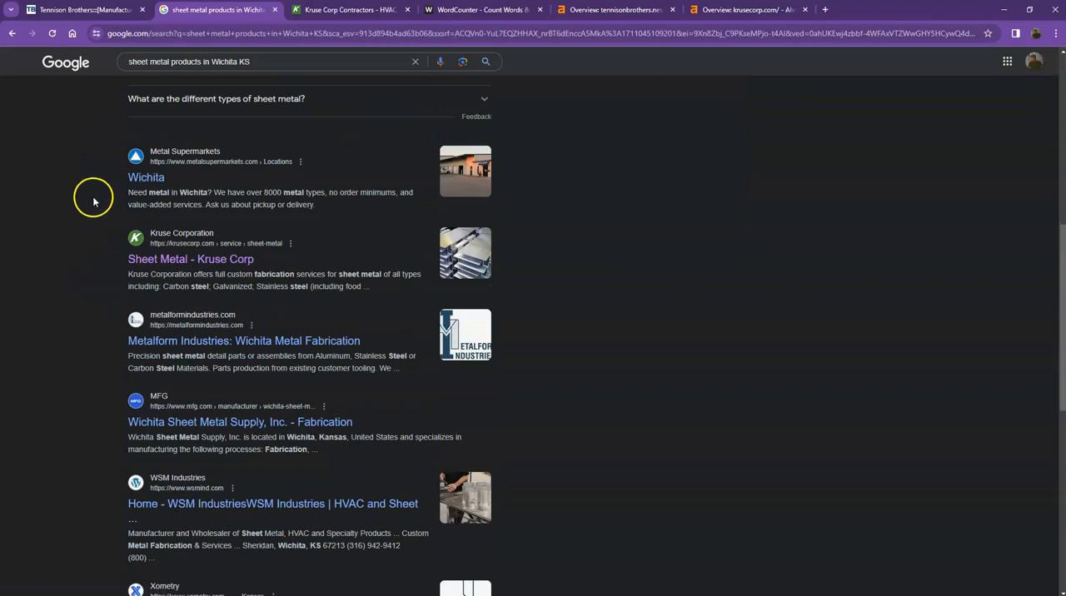
scroll(down, 3)
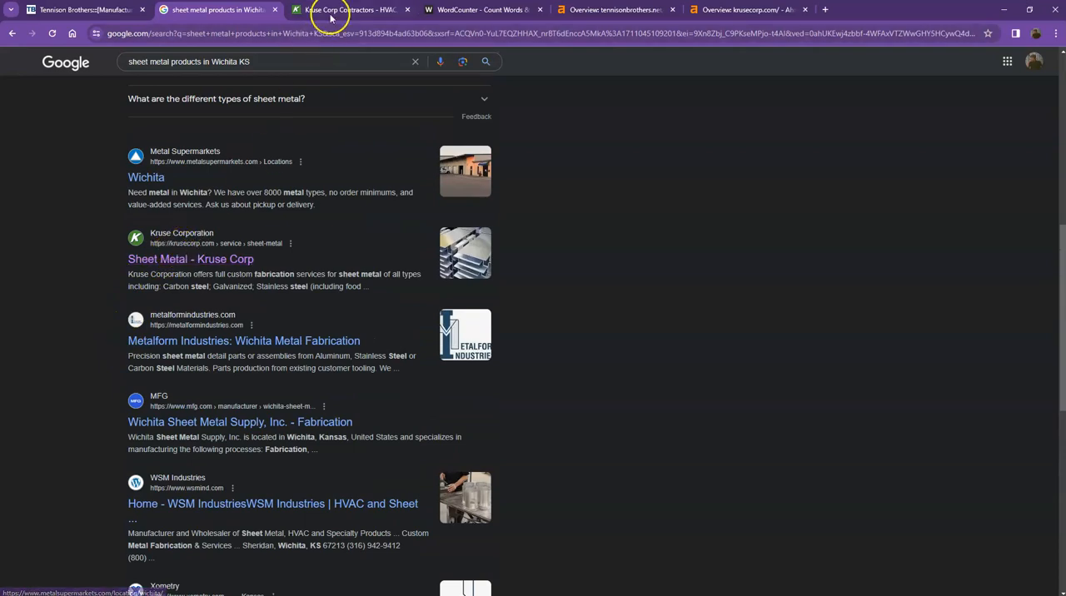
Scroll through the Kruse Corp homepage's services and preventative maintenance sections
click(350, 9)
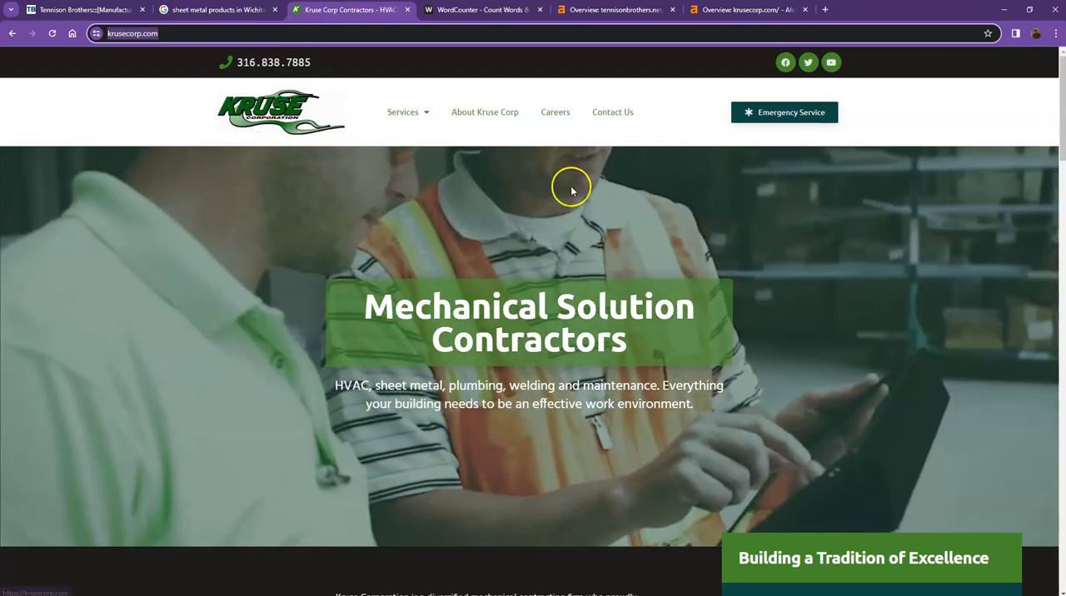
scroll(down, 3)
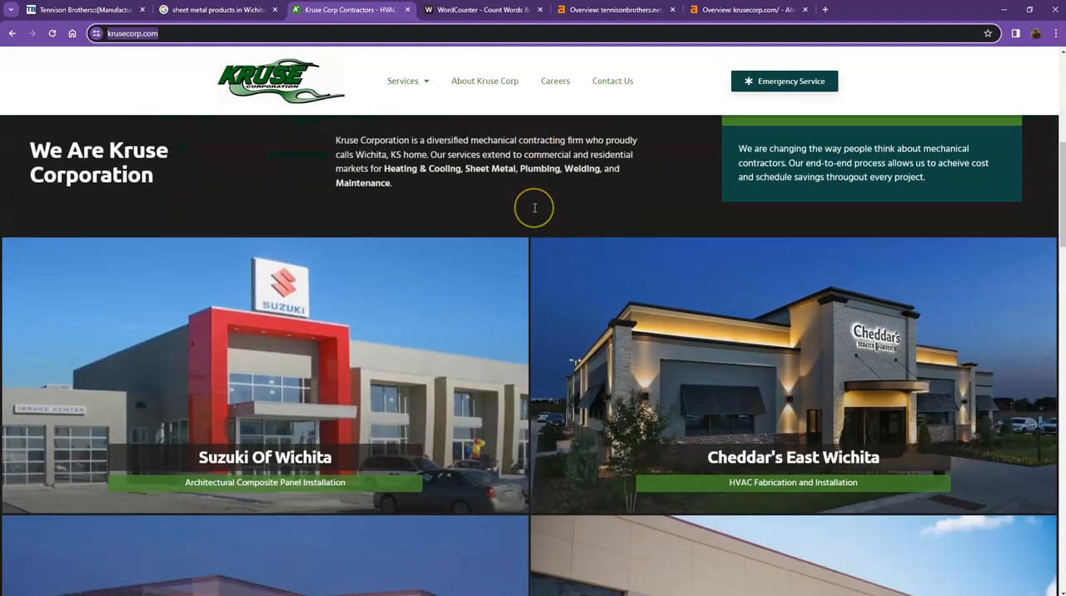
scroll(down, 3)
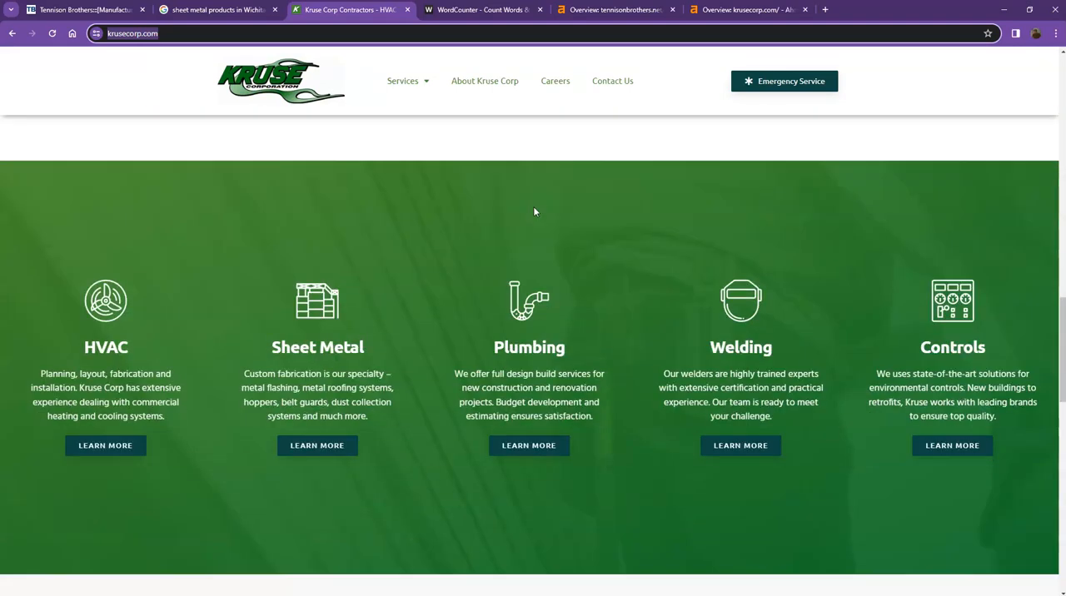
scroll(down, 3)
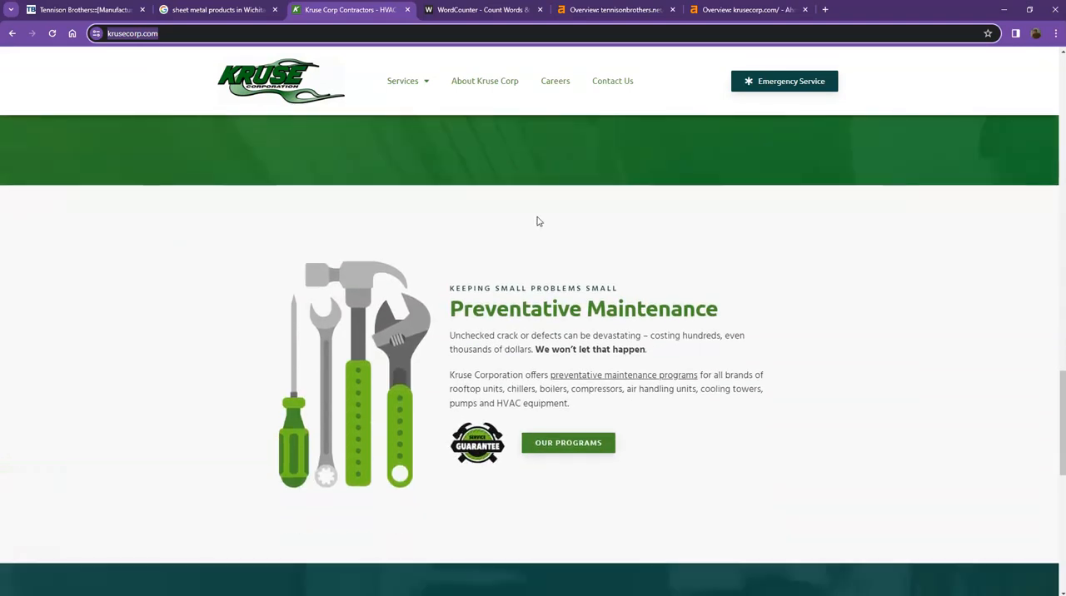
scroll(down, 3)
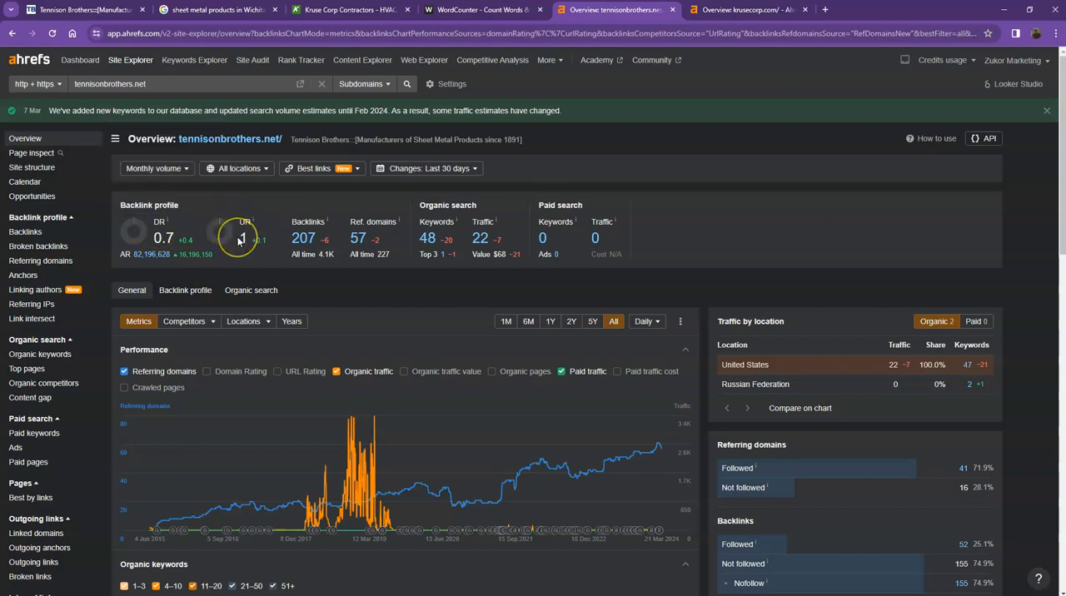
mouse_move(305, 241)
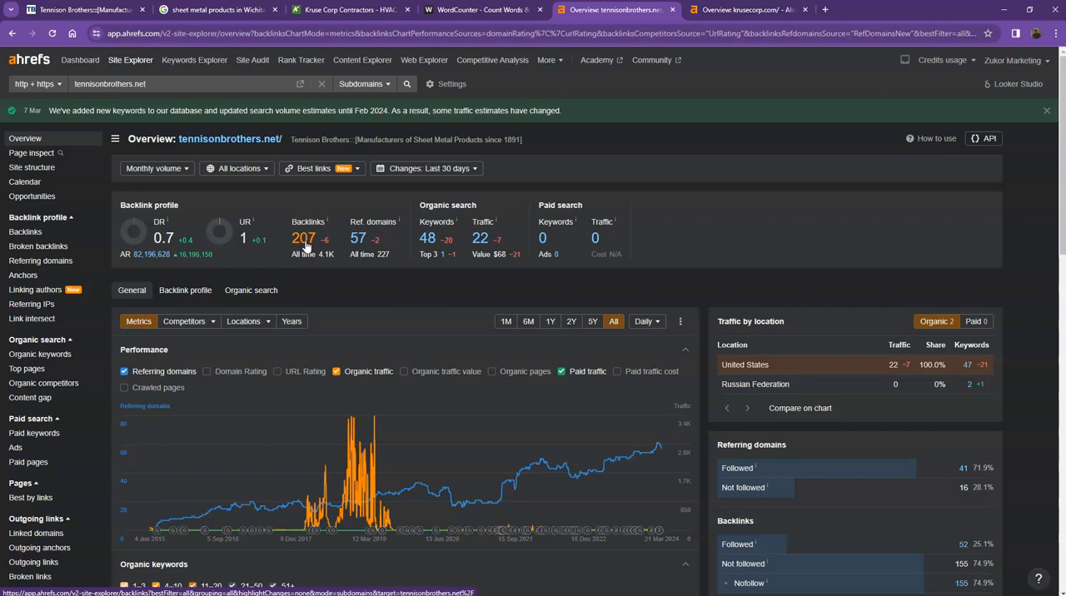
Bring up the krusecorp.com Ahrefs overview showing DR 7, 1.9K backlinks and 68 referring domains
click(304, 238)
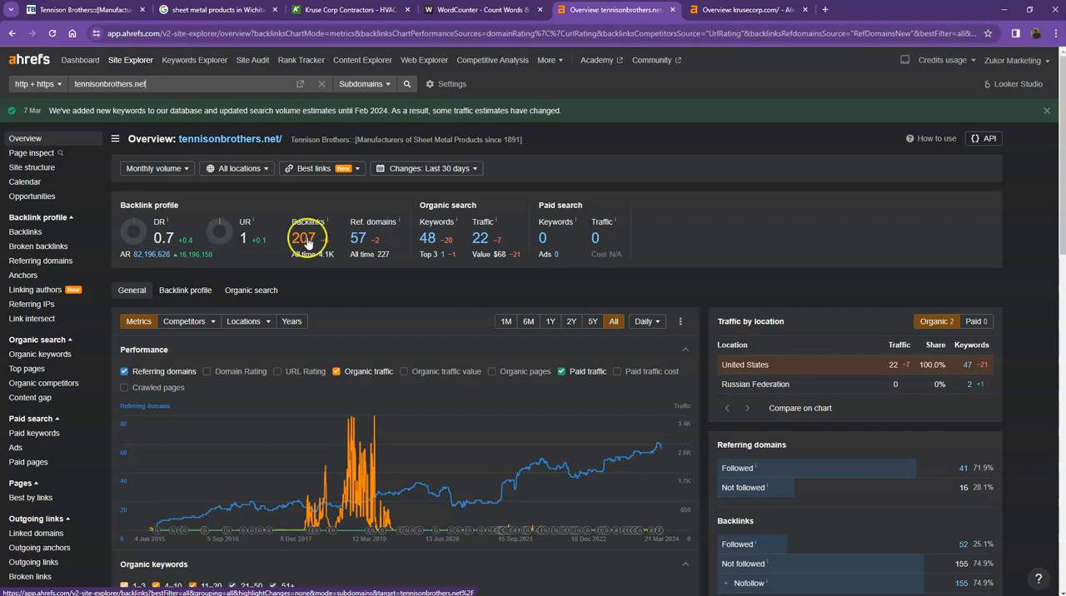
mouse_move(309, 241)
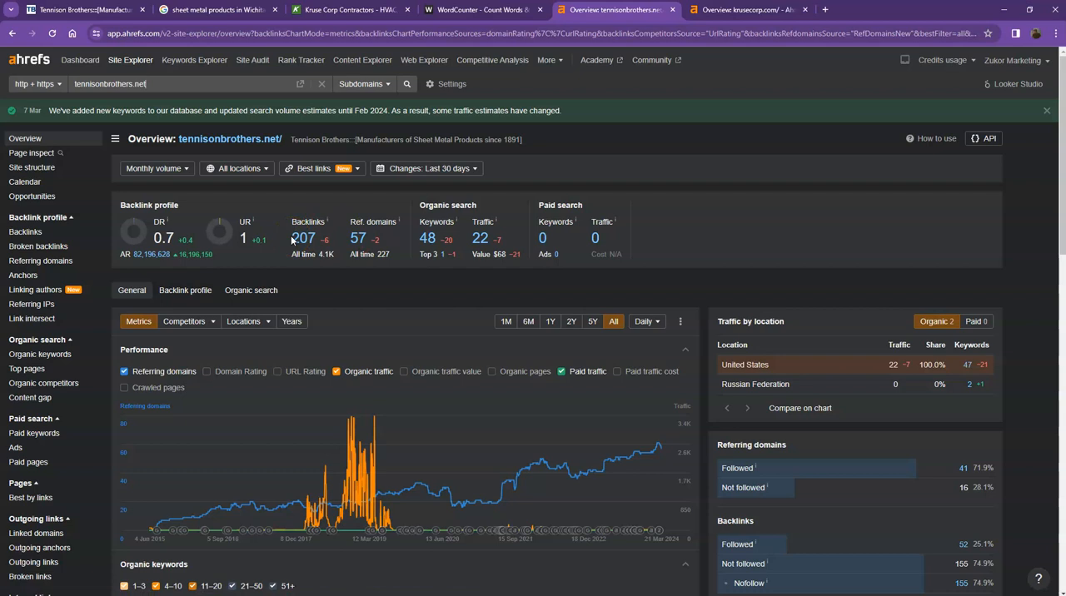
click(750, 10)
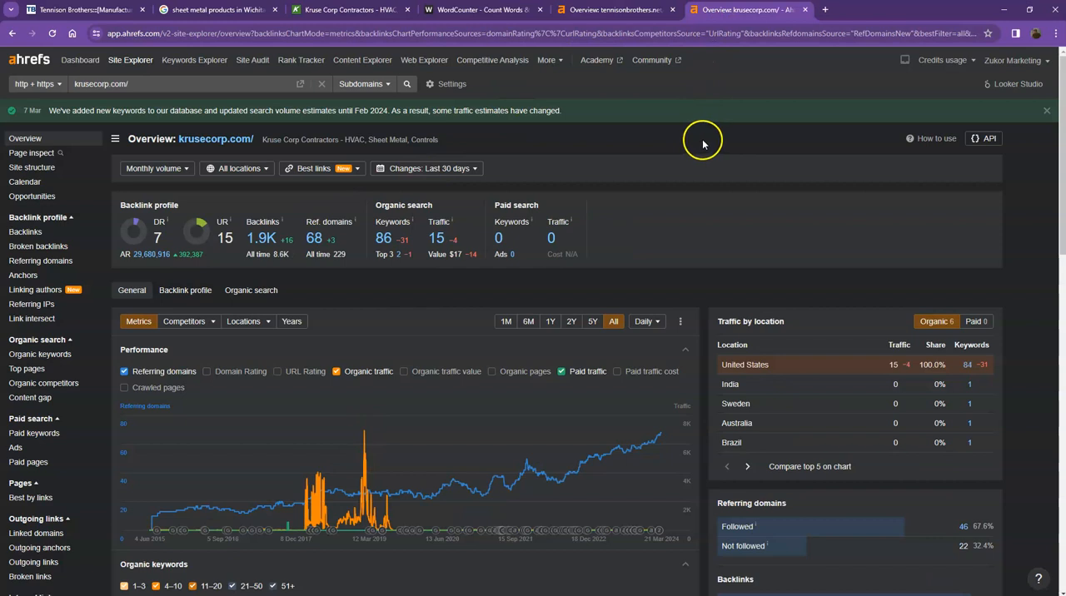
mouse_move(167, 237)
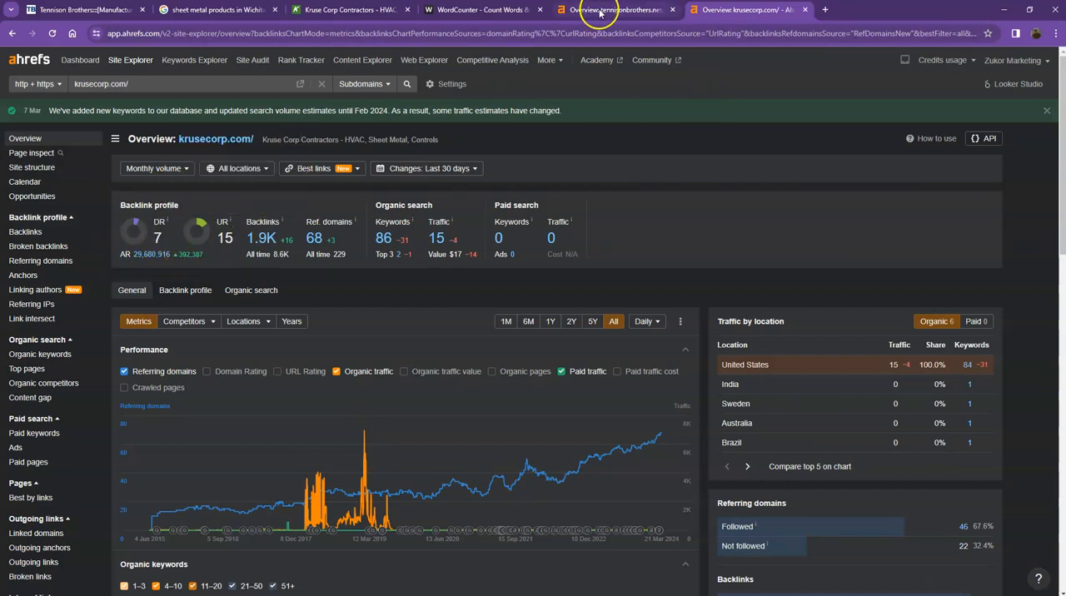
Alternate between the tennisonbrothers.net and krusecorp.com Ahrefs overviews to compare DR, backlinks and traffic
click(616, 9)
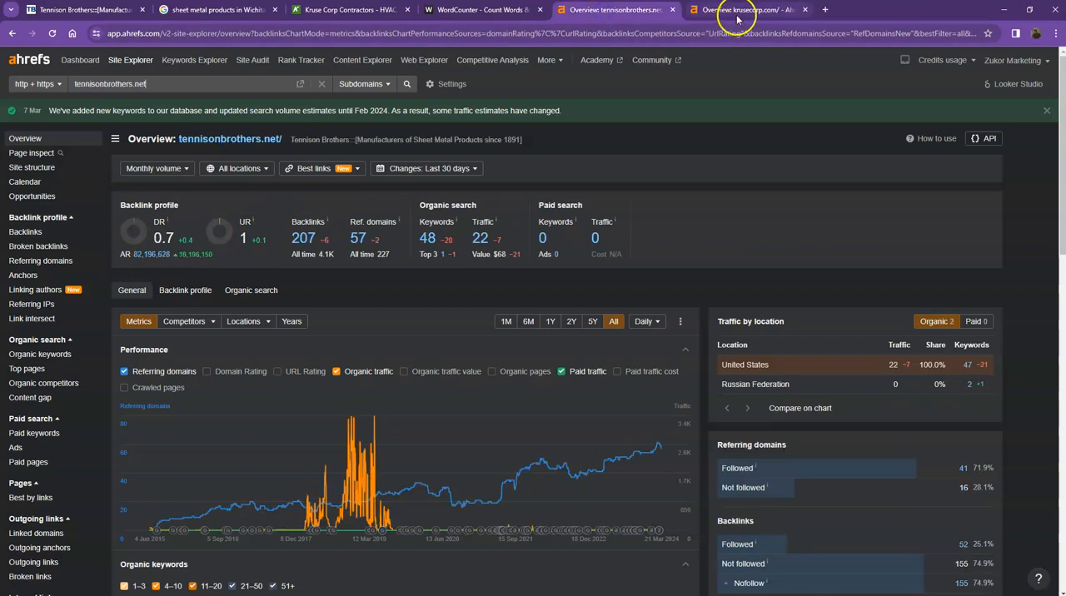
click(756, 9)
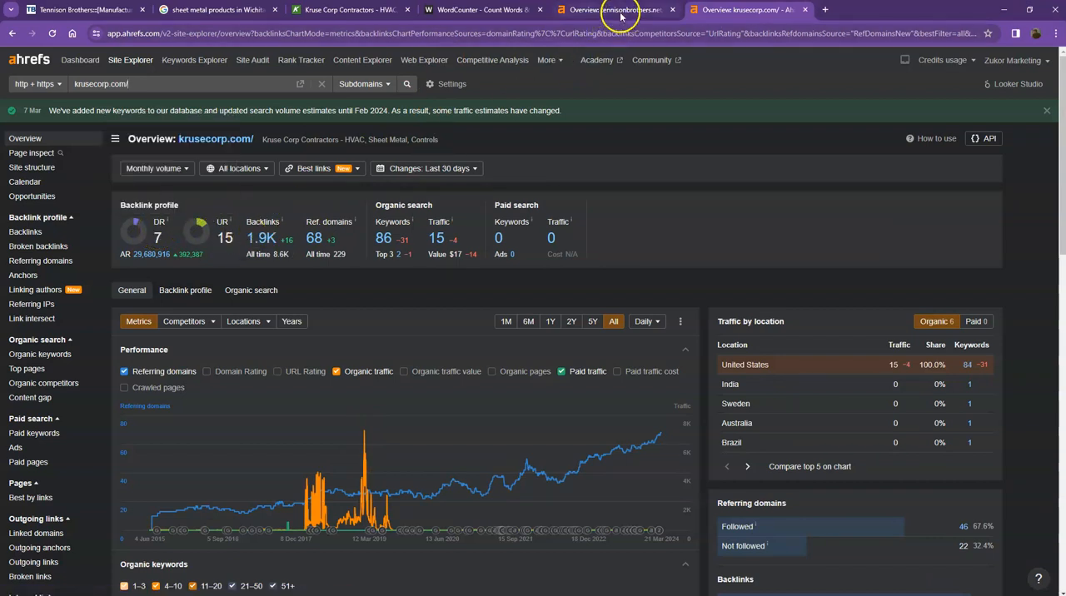
click(612, 9)
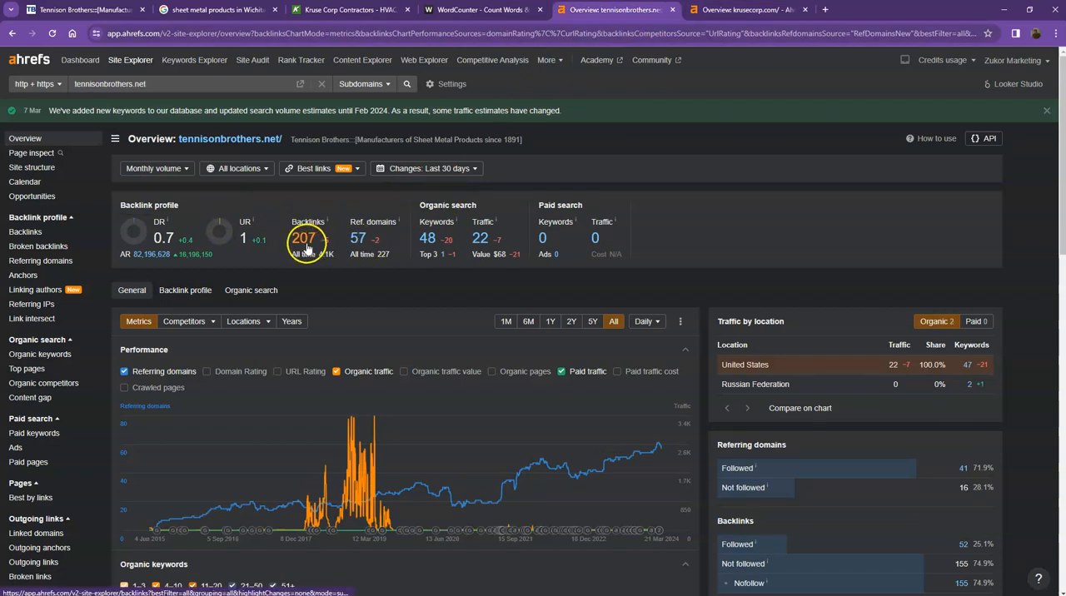
click(753, 9)
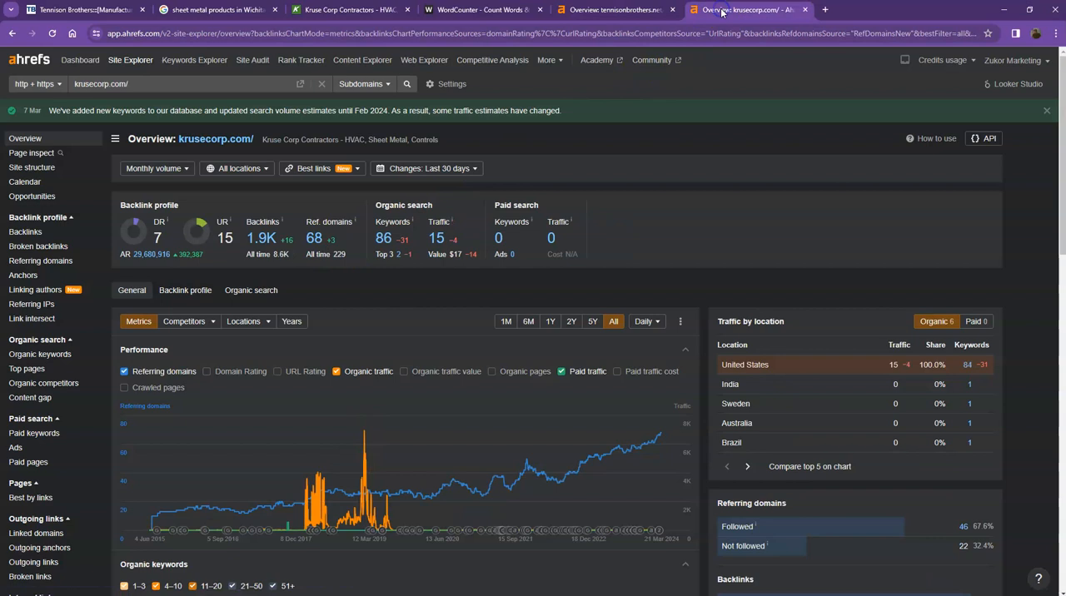
click(612, 9)
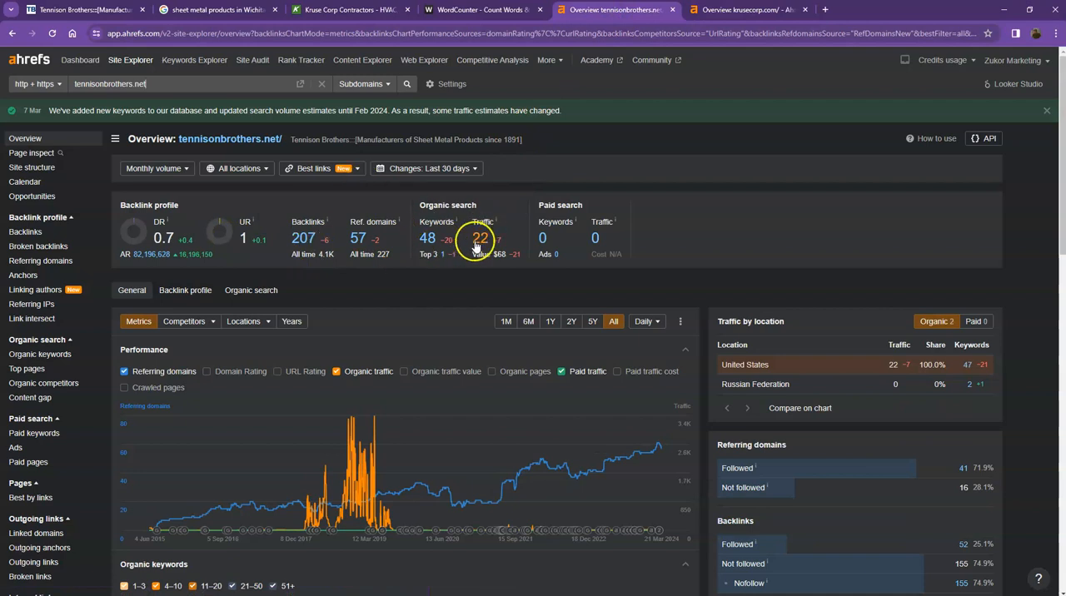
click(760, 10)
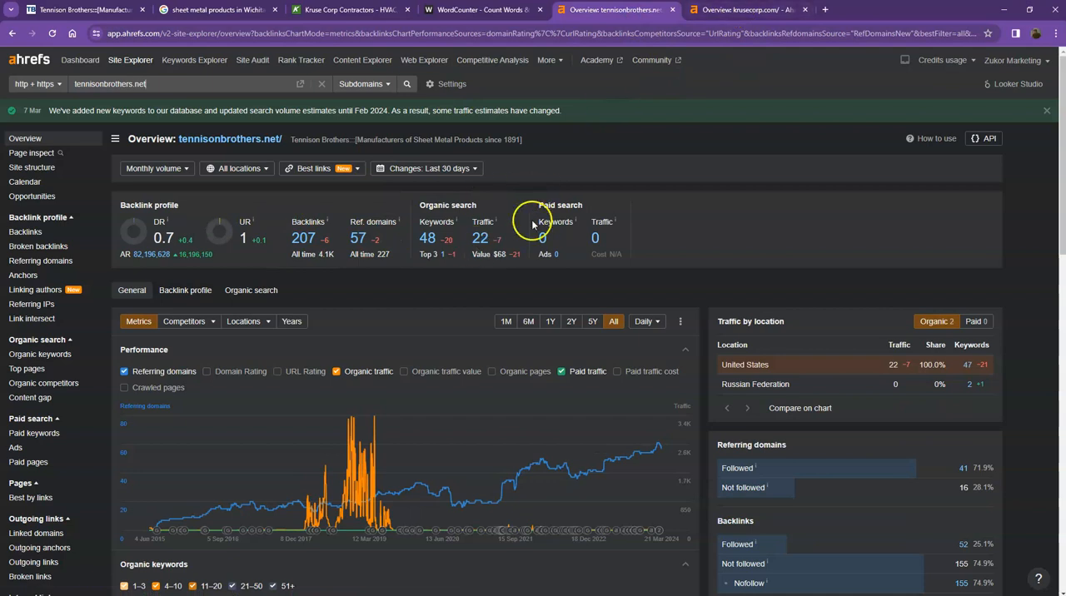
mouse_move(484, 241)
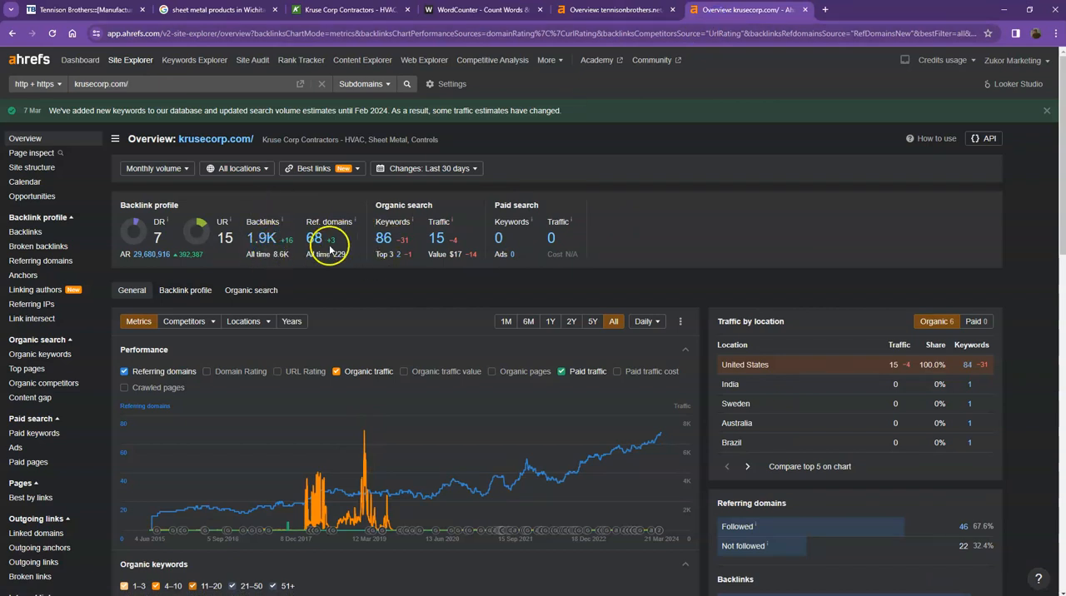
click(611, 10)
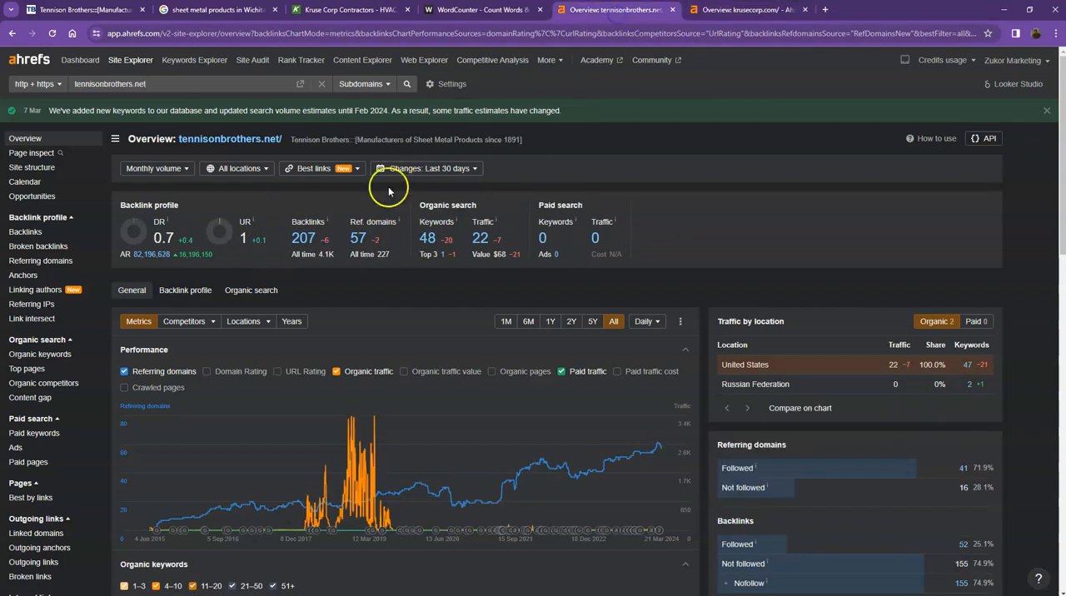
mouse_move(437, 221)
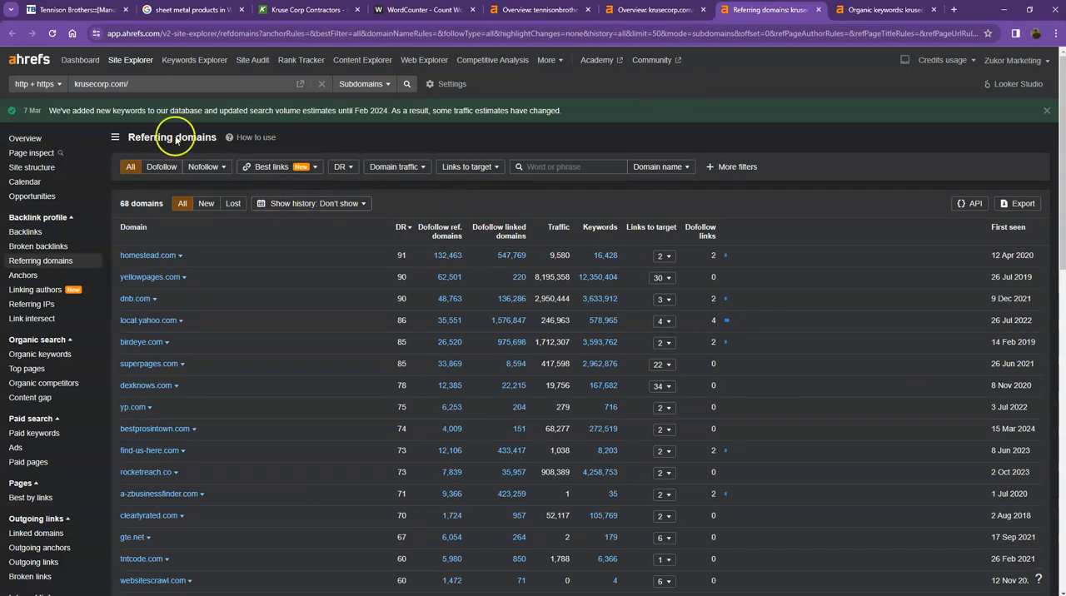
mouse_move(261, 248)
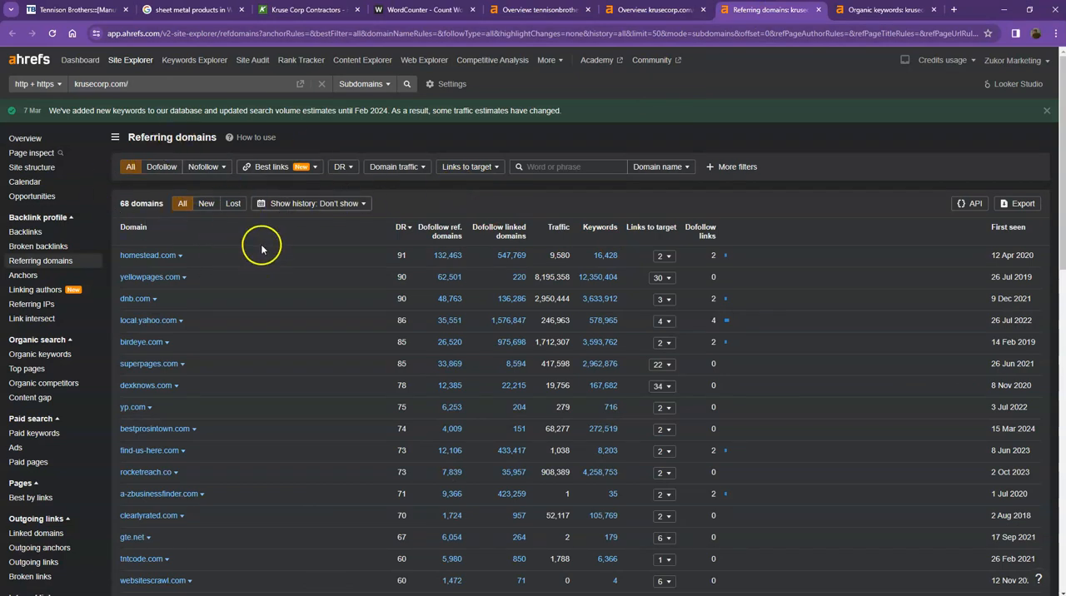
Scroll krusecorp.com's referring domains table and go back to its first page
scroll(down, 3)
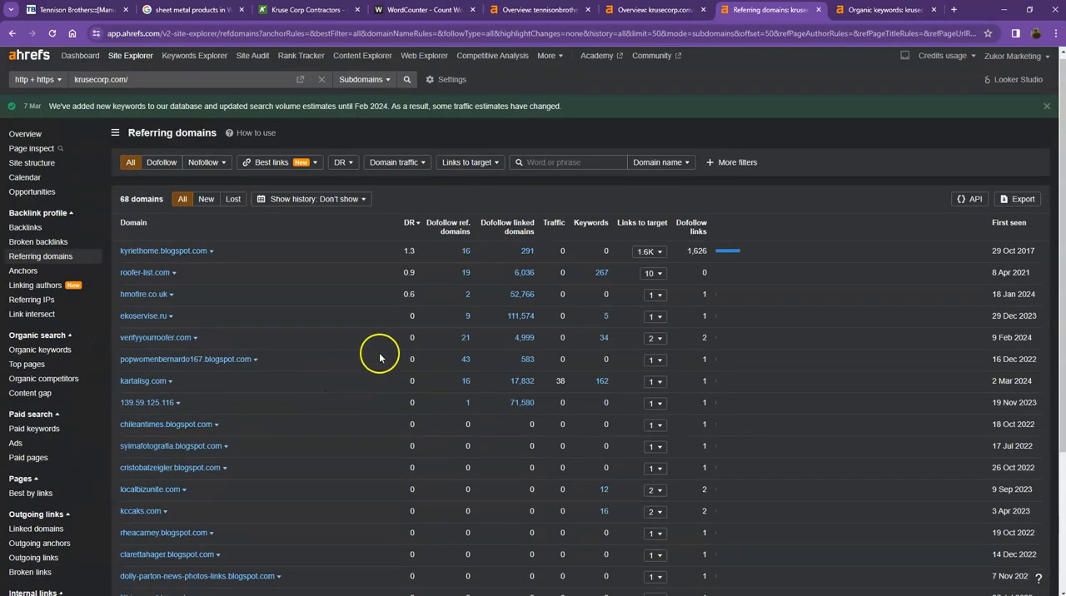
scroll(down, 3)
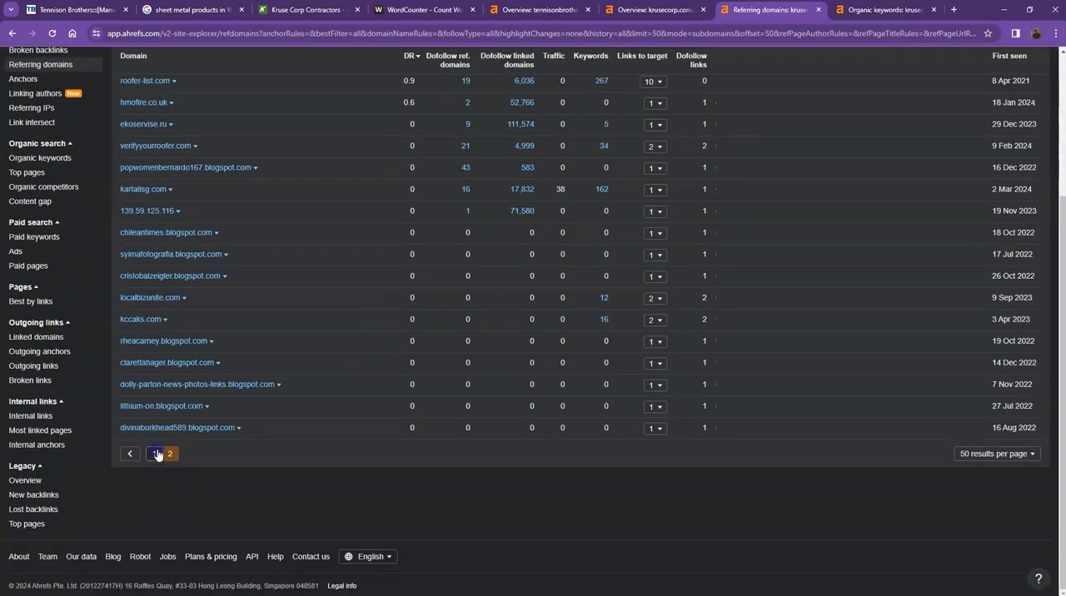
click(878, 10)
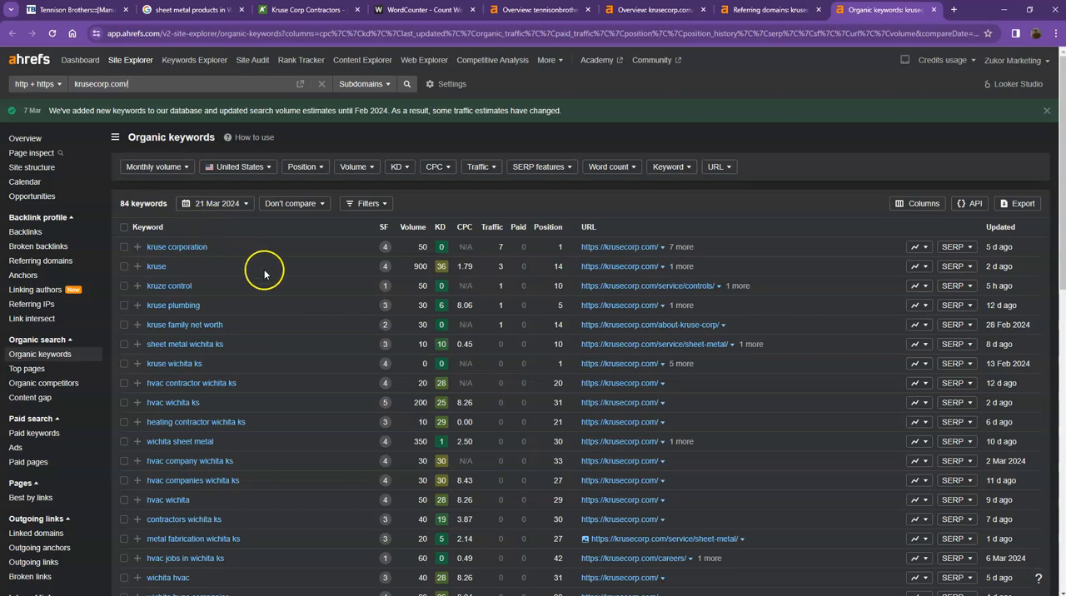
Scroll through krusecorp.com's full organic keywords list, then close that report
scroll(down, 3)
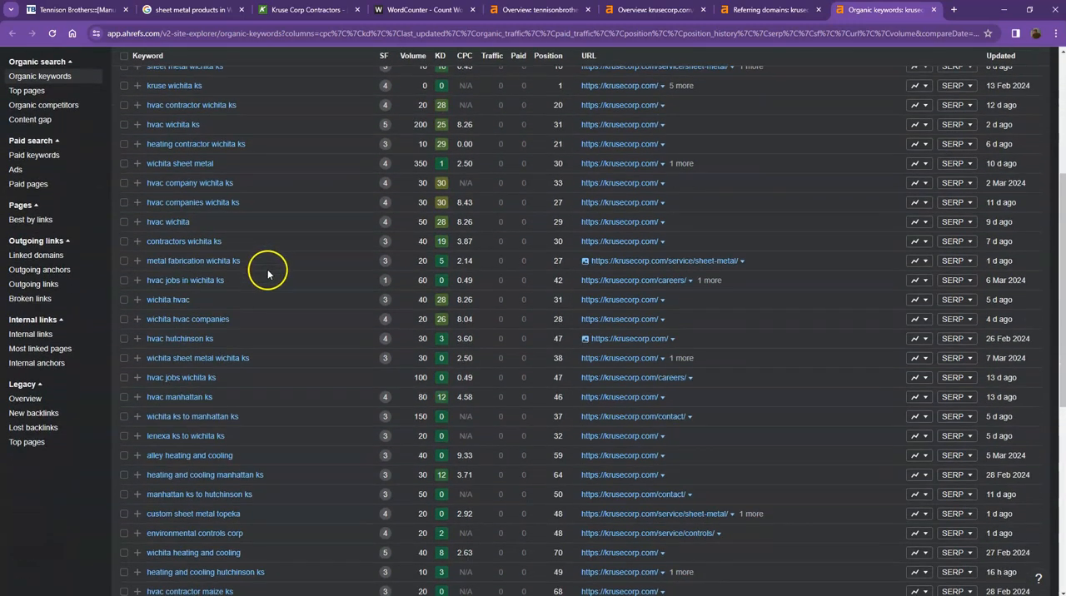
mouse_move(275, 275)
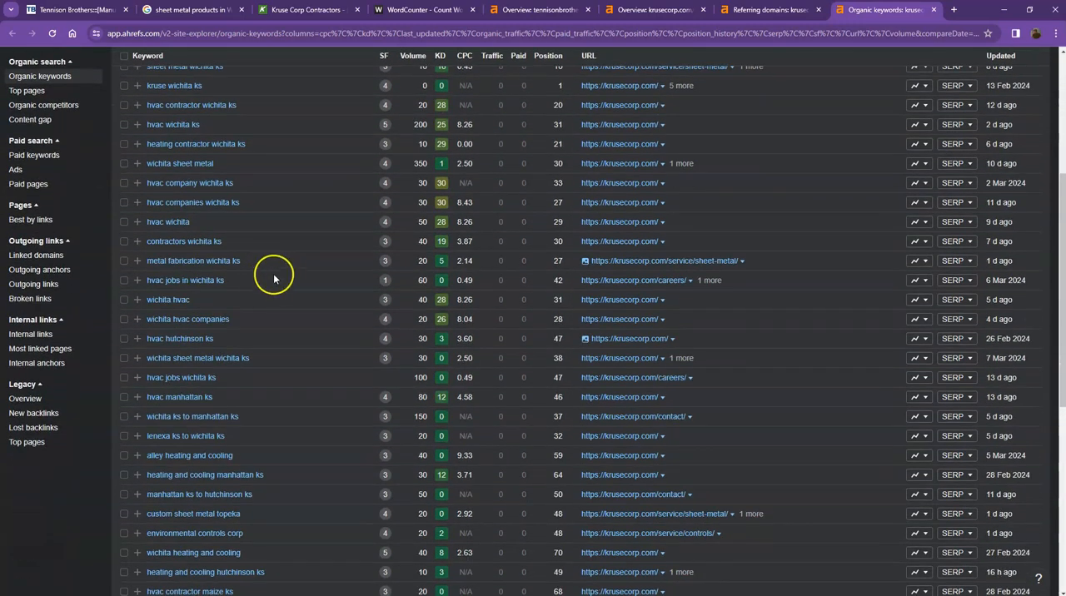
scroll(down, 3)
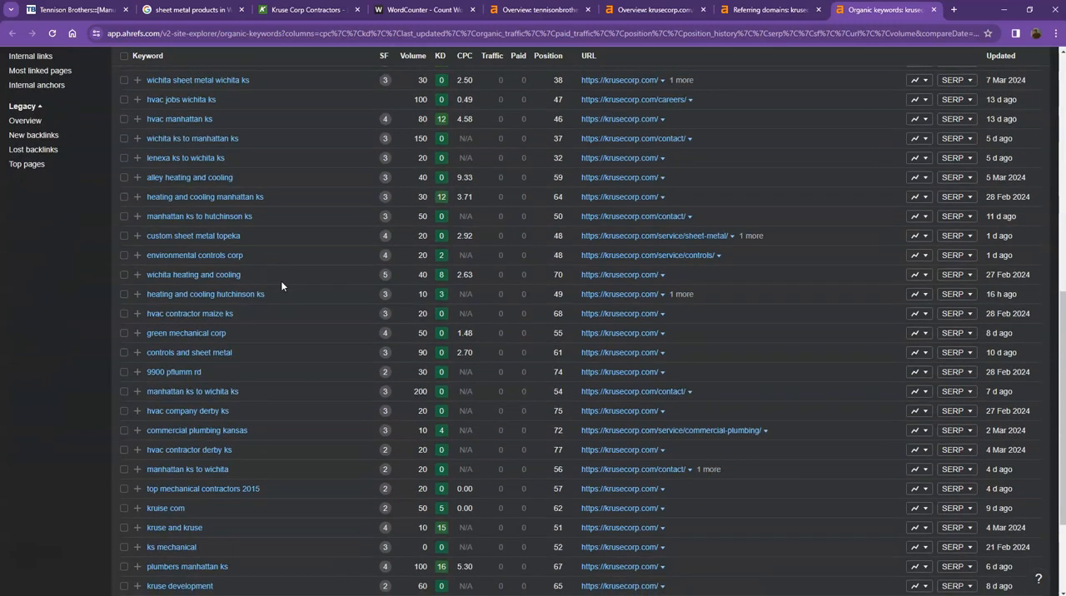
scroll(down, 3)
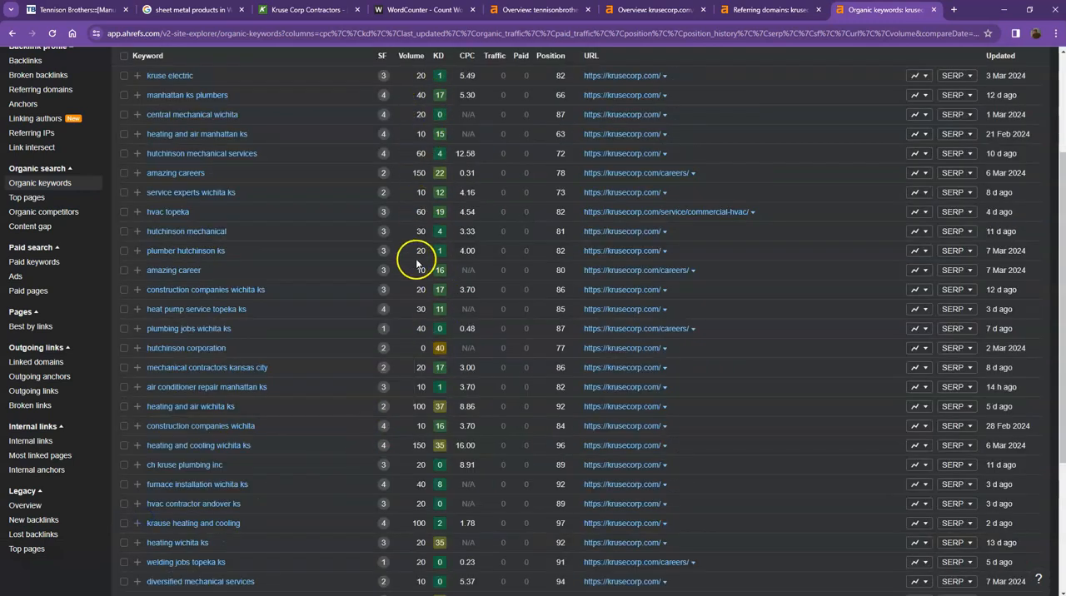
scroll(down, 3)
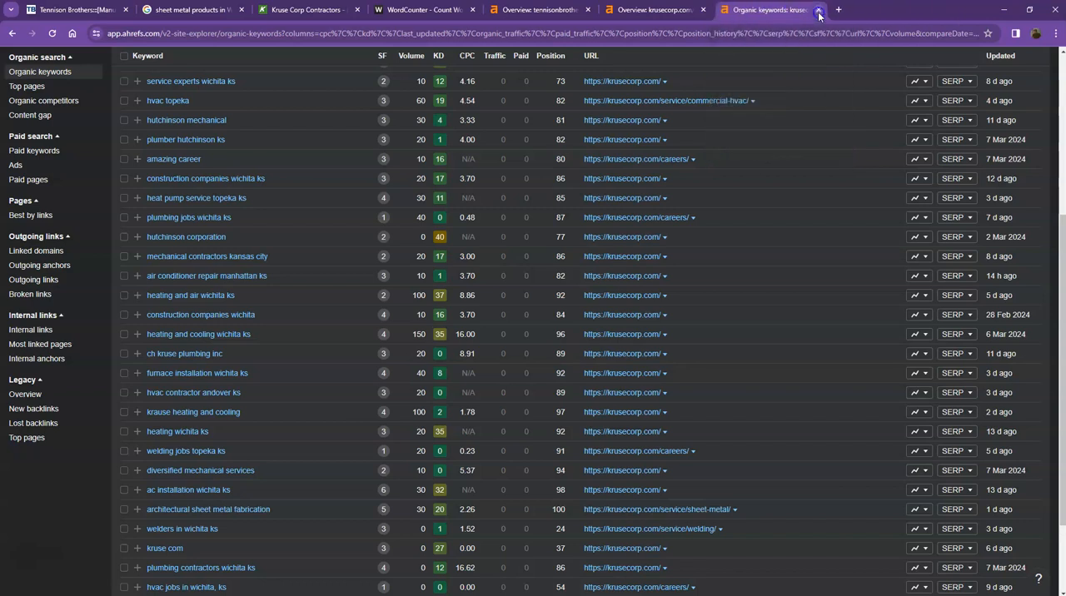
click(79, 11)
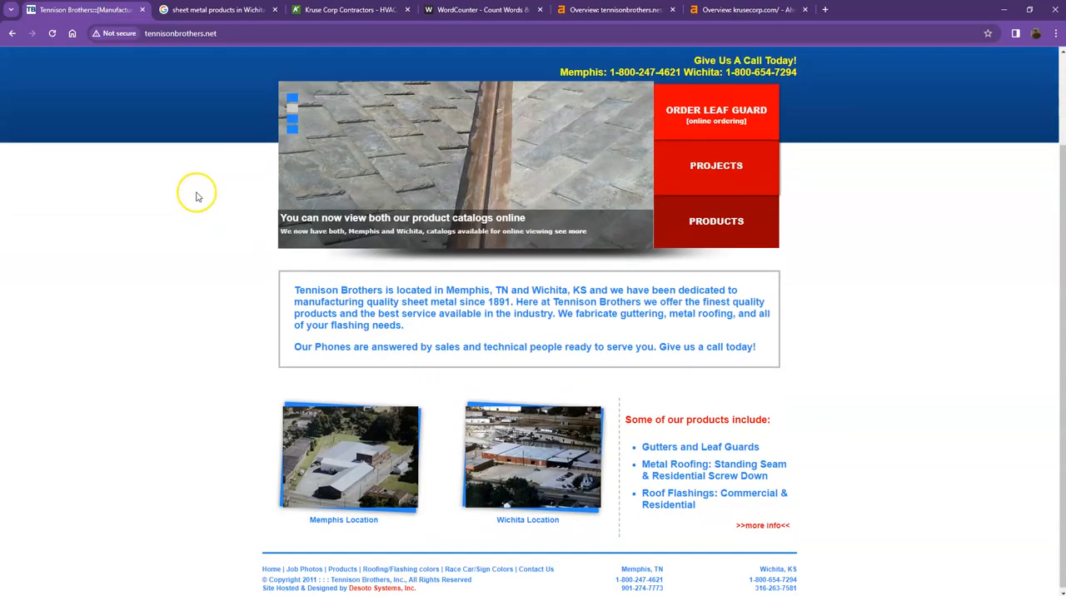
mouse_move(282, 298)
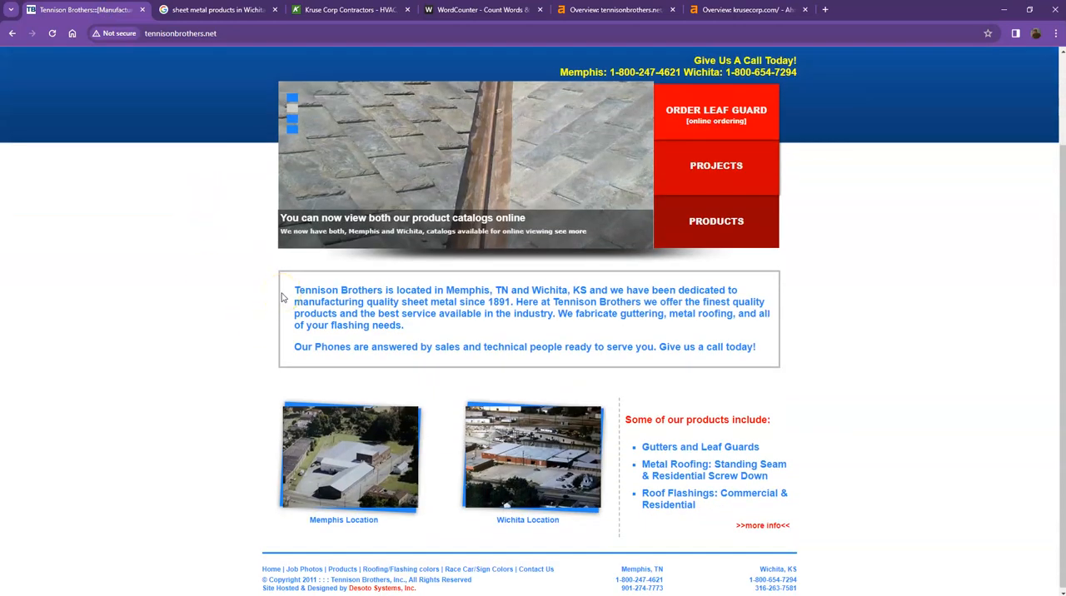
Open and dismiss the Tennison Brothers page's context menu, then return to the 203-word count
right_click(364, 435)
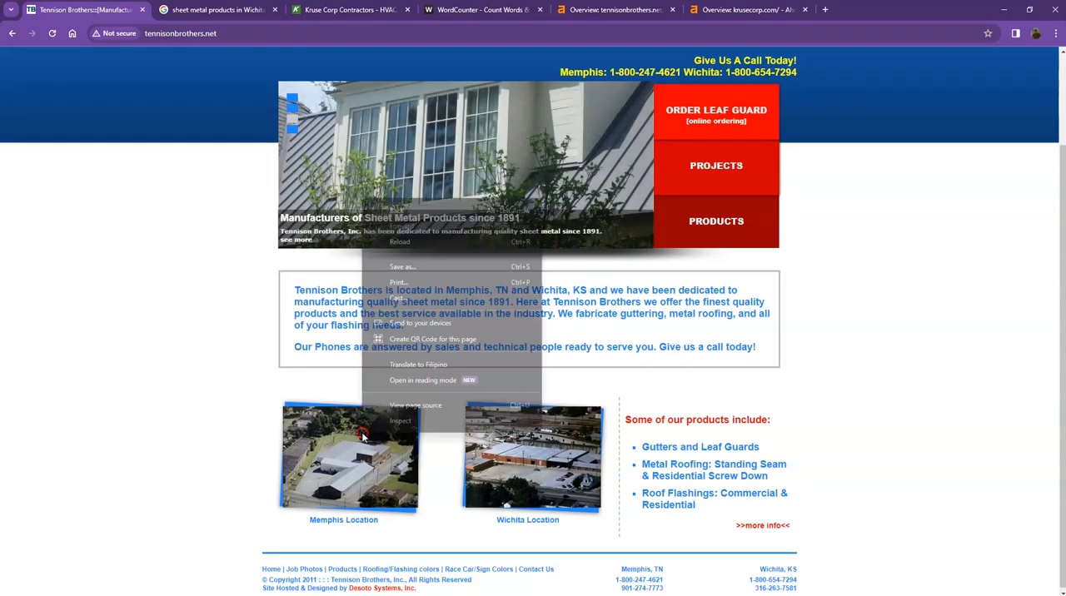
click(215, 296)
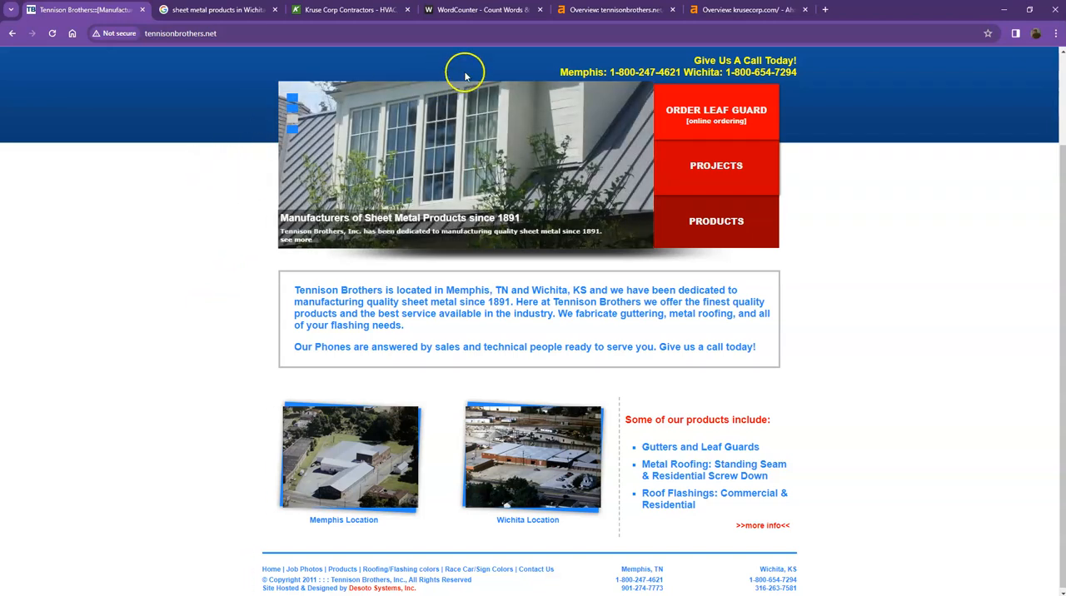
click(479, 12)
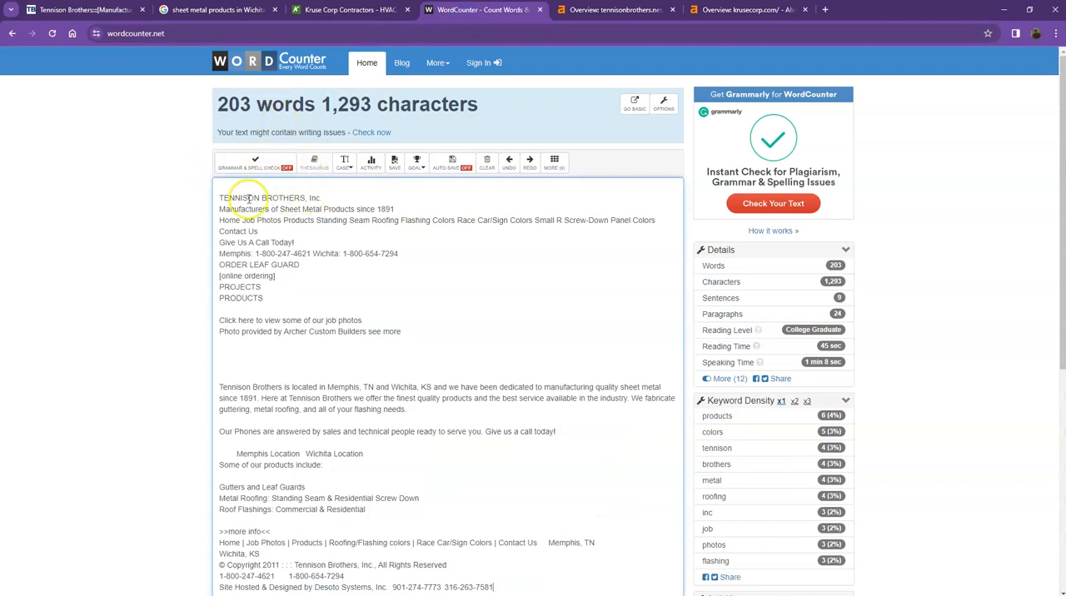
double_click(262, 104)
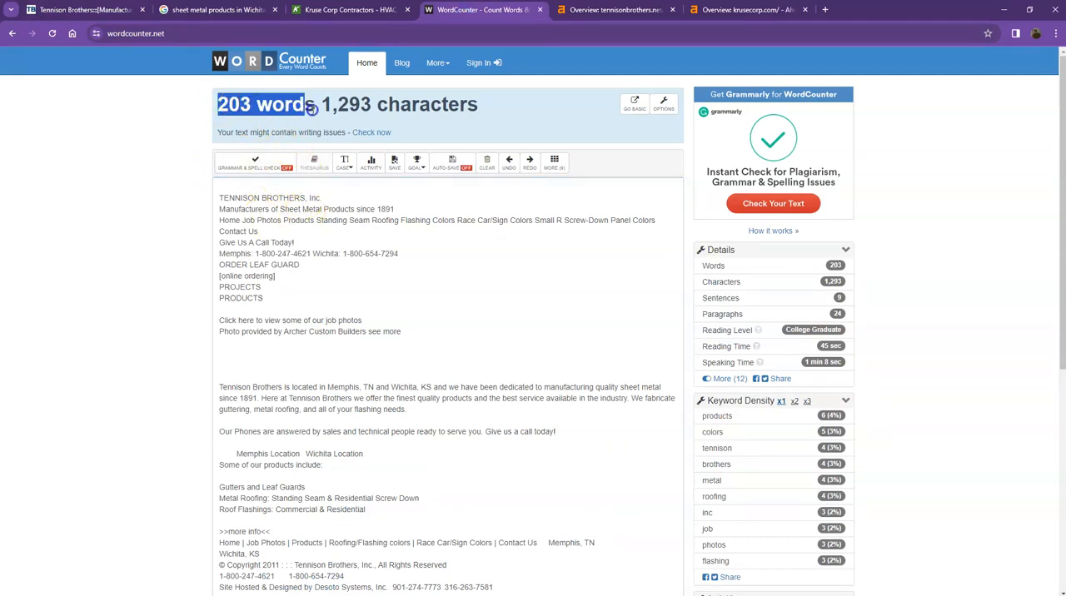
click(351, 232)
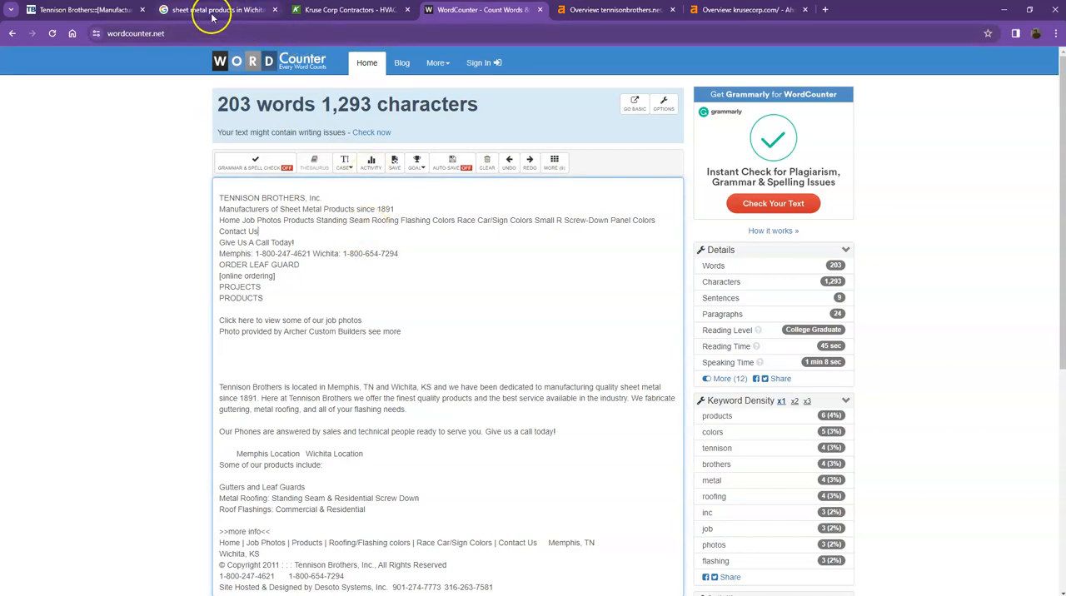
Revisit the Wichita sheet metal search results, then return to the Tennison Brothers homepage
click(225, 14)
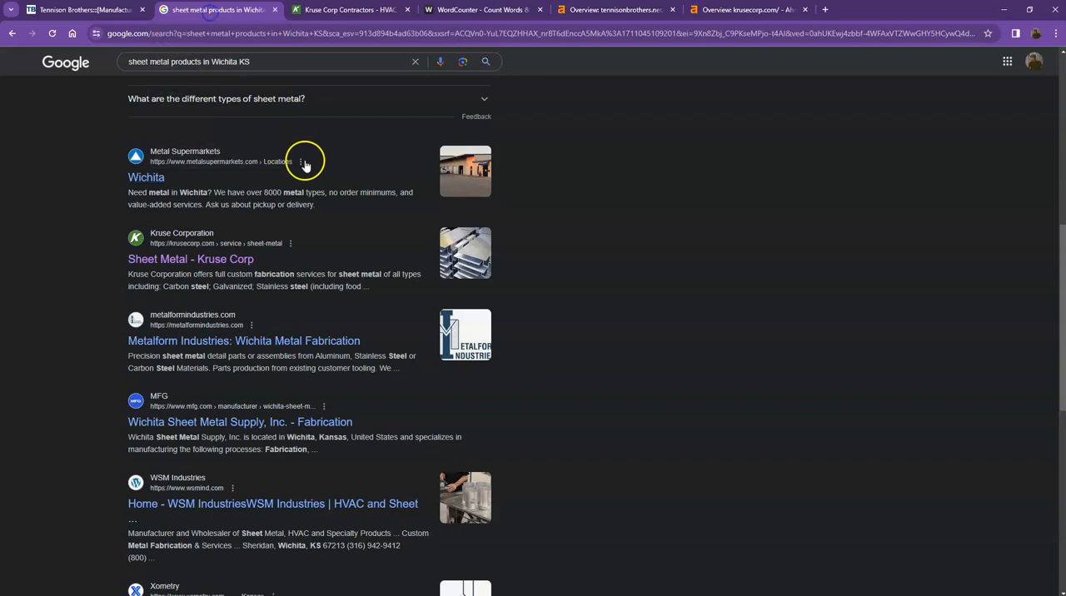
scroll(down, 3)
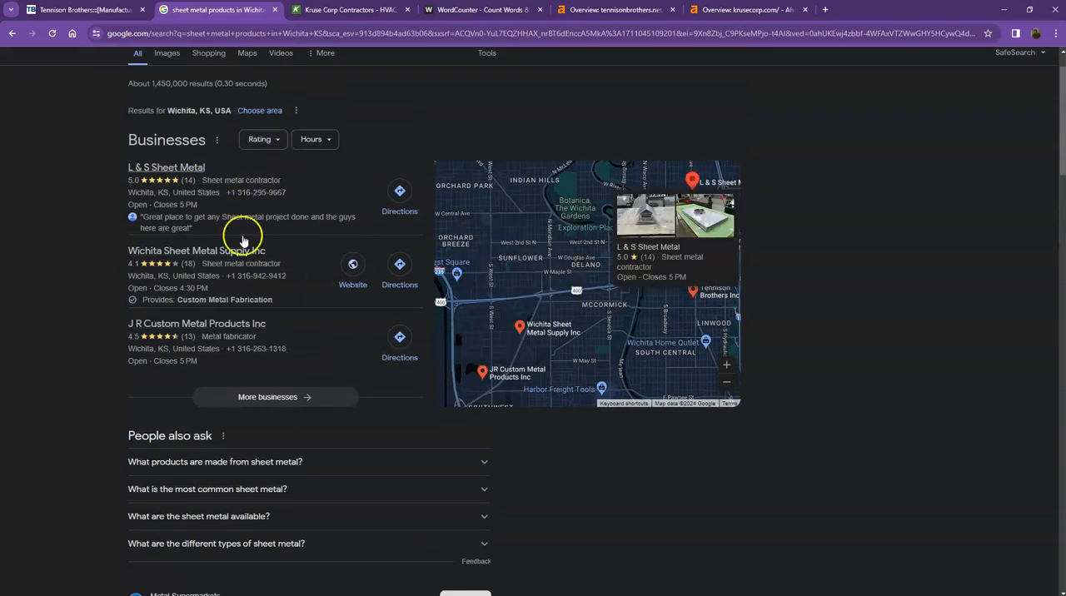
click(75, 11)
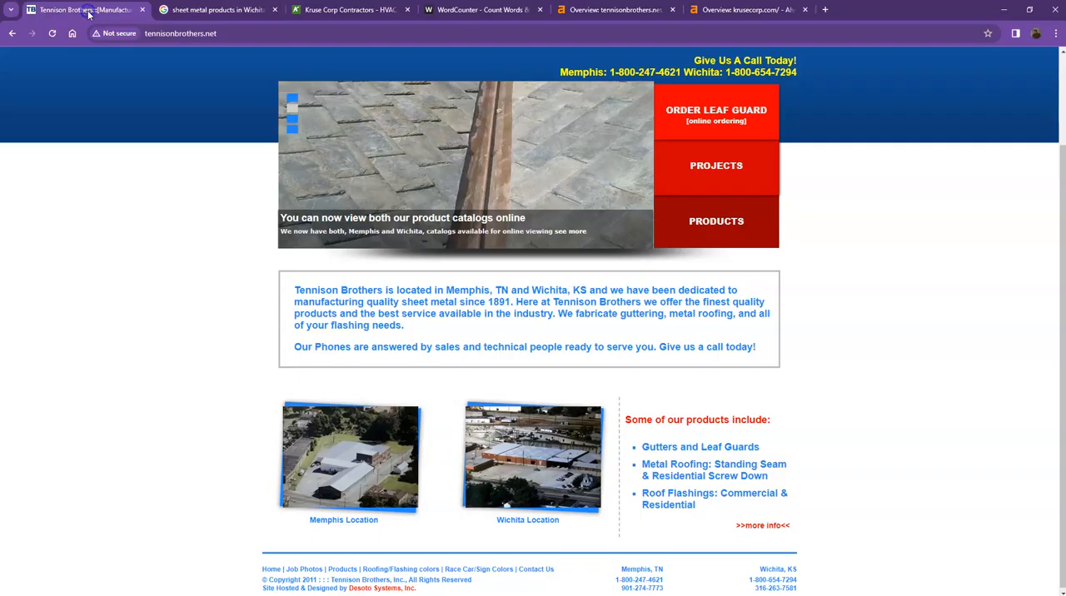